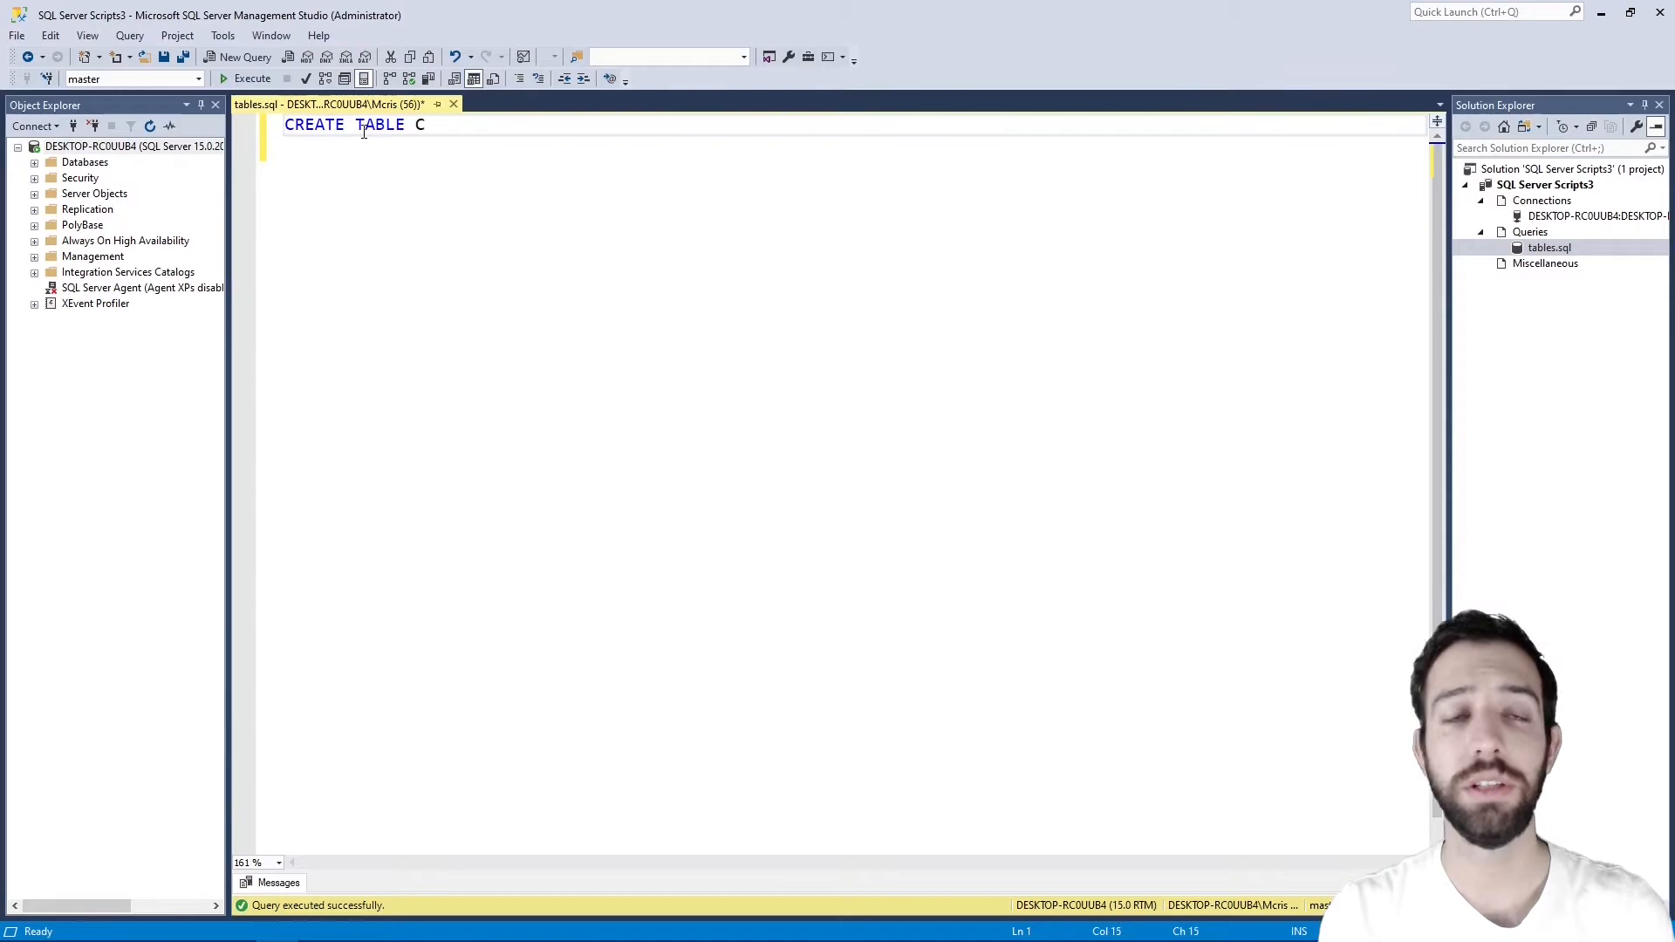
Define CLASS columns NUMBER, STU_NAME, ADDRESS, FATHER (varchar) and AGE (int), primary key NUMBER
type("LASS();")
type("N")
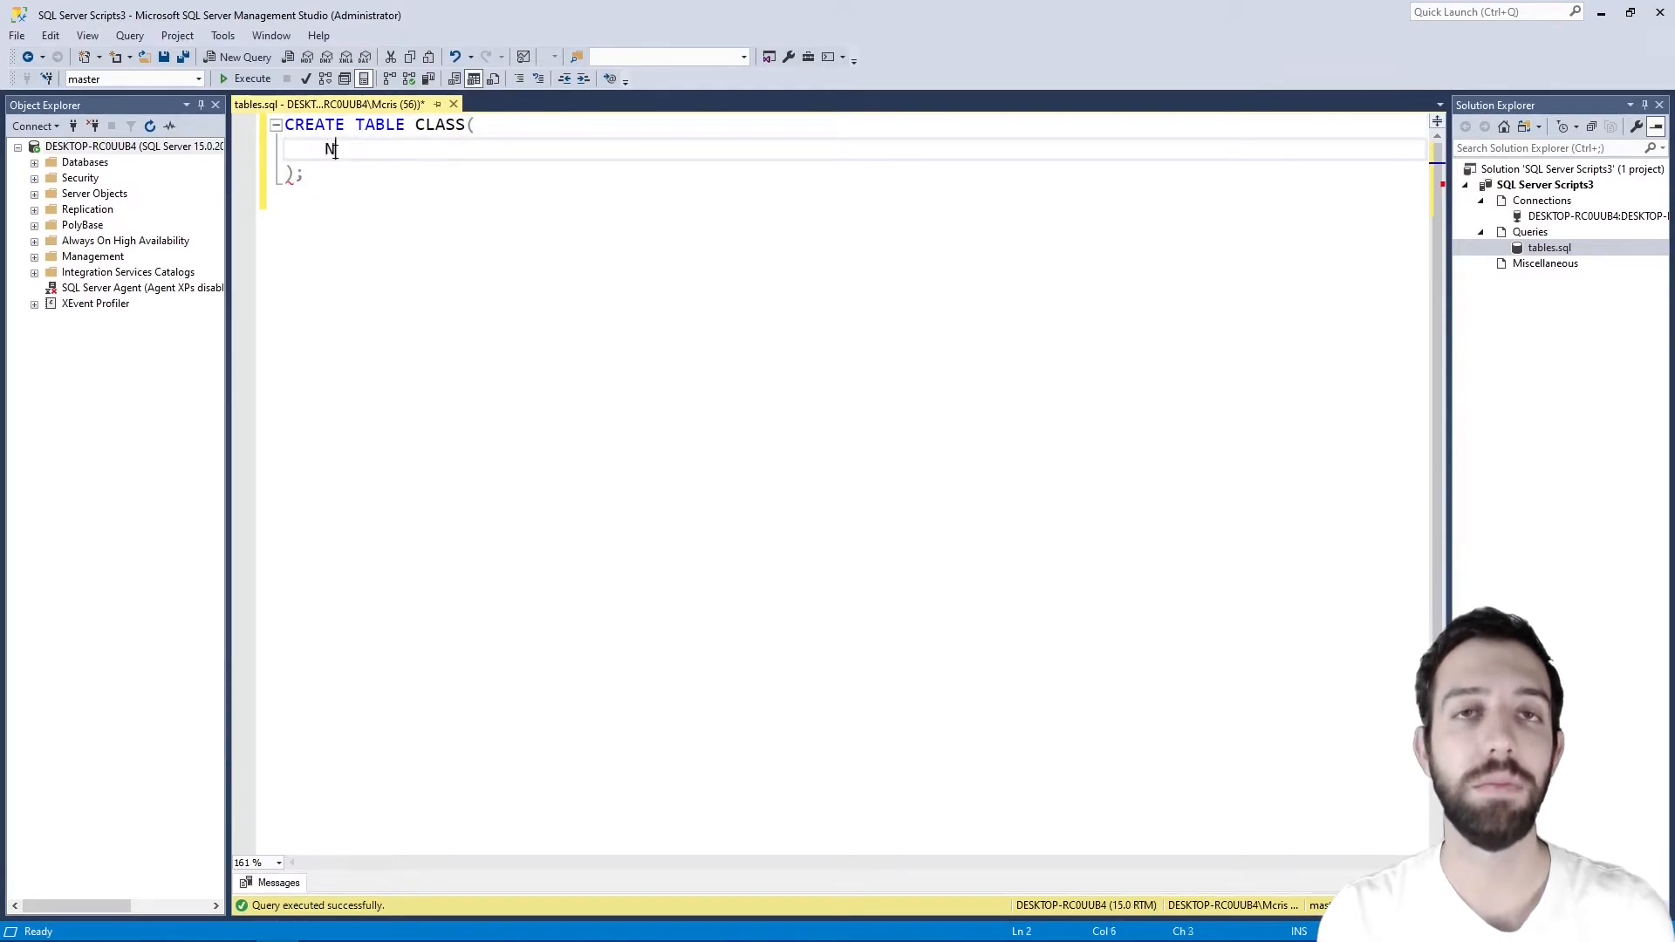
type("UMBER")
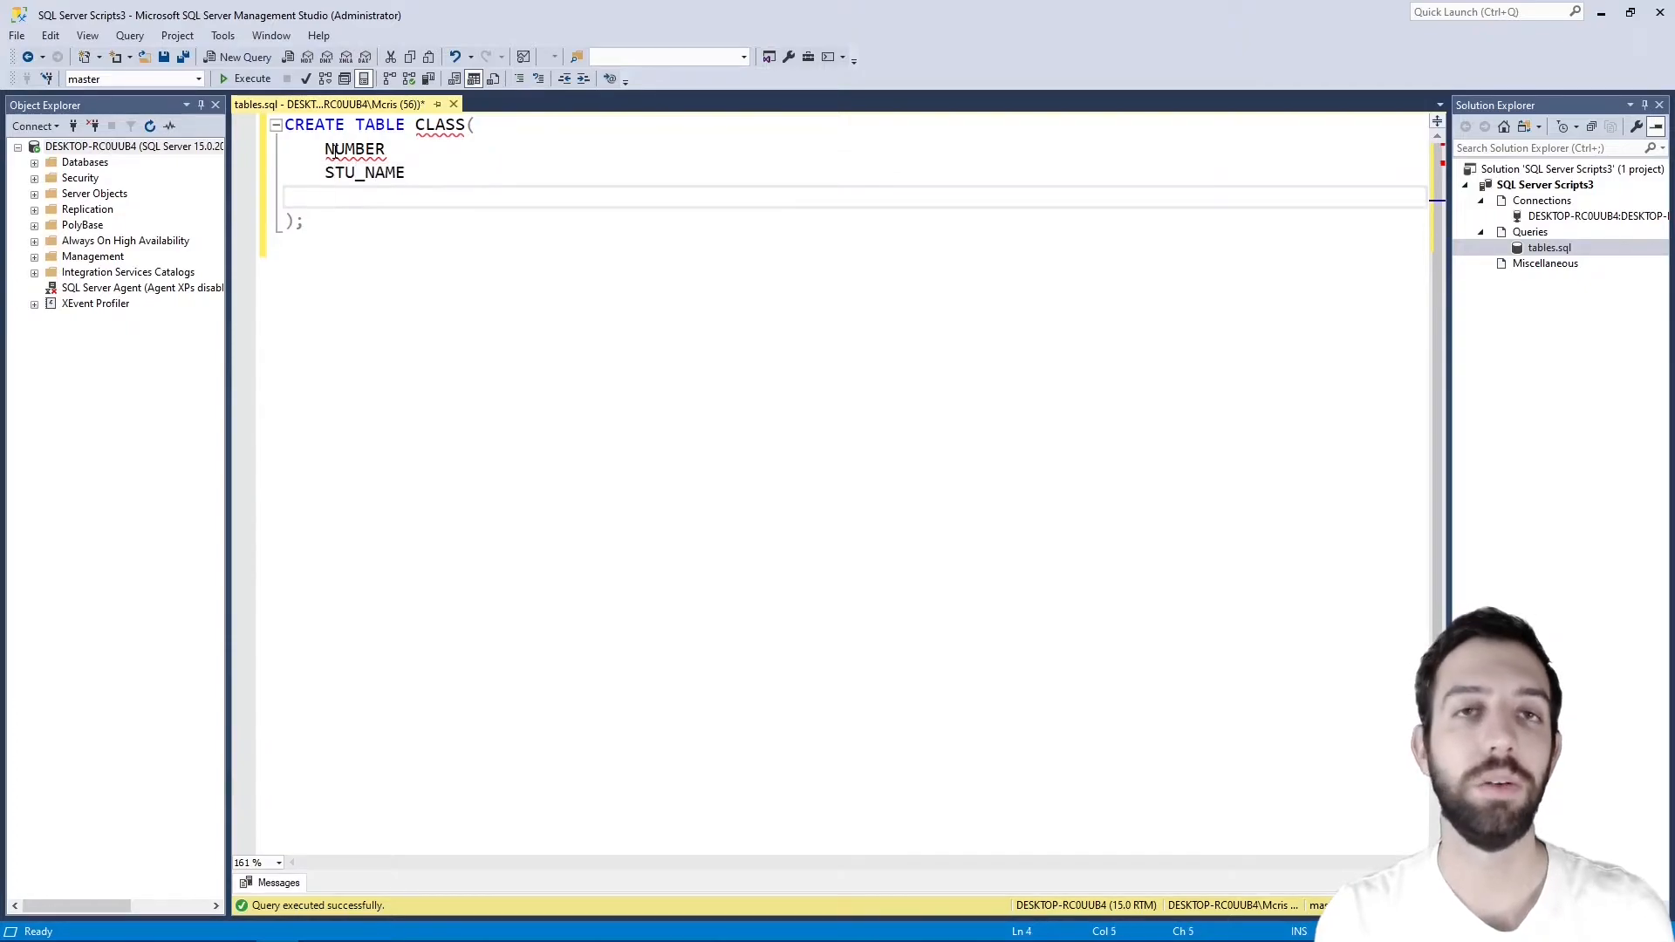
type("ADRESS")
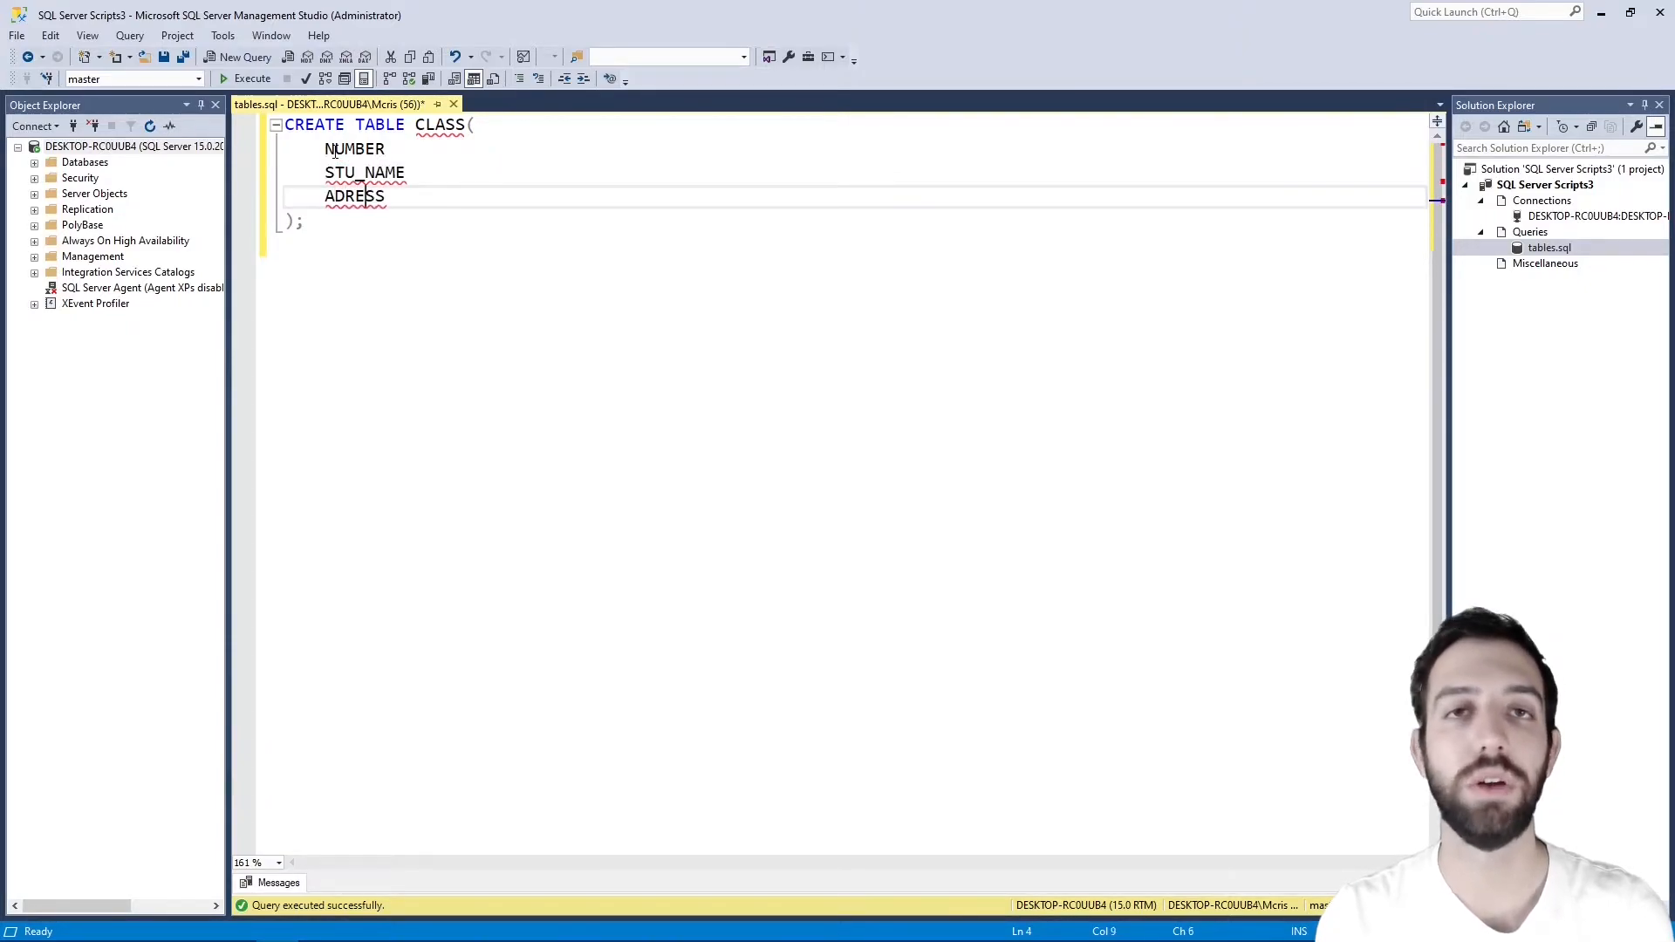
type("FATHER")
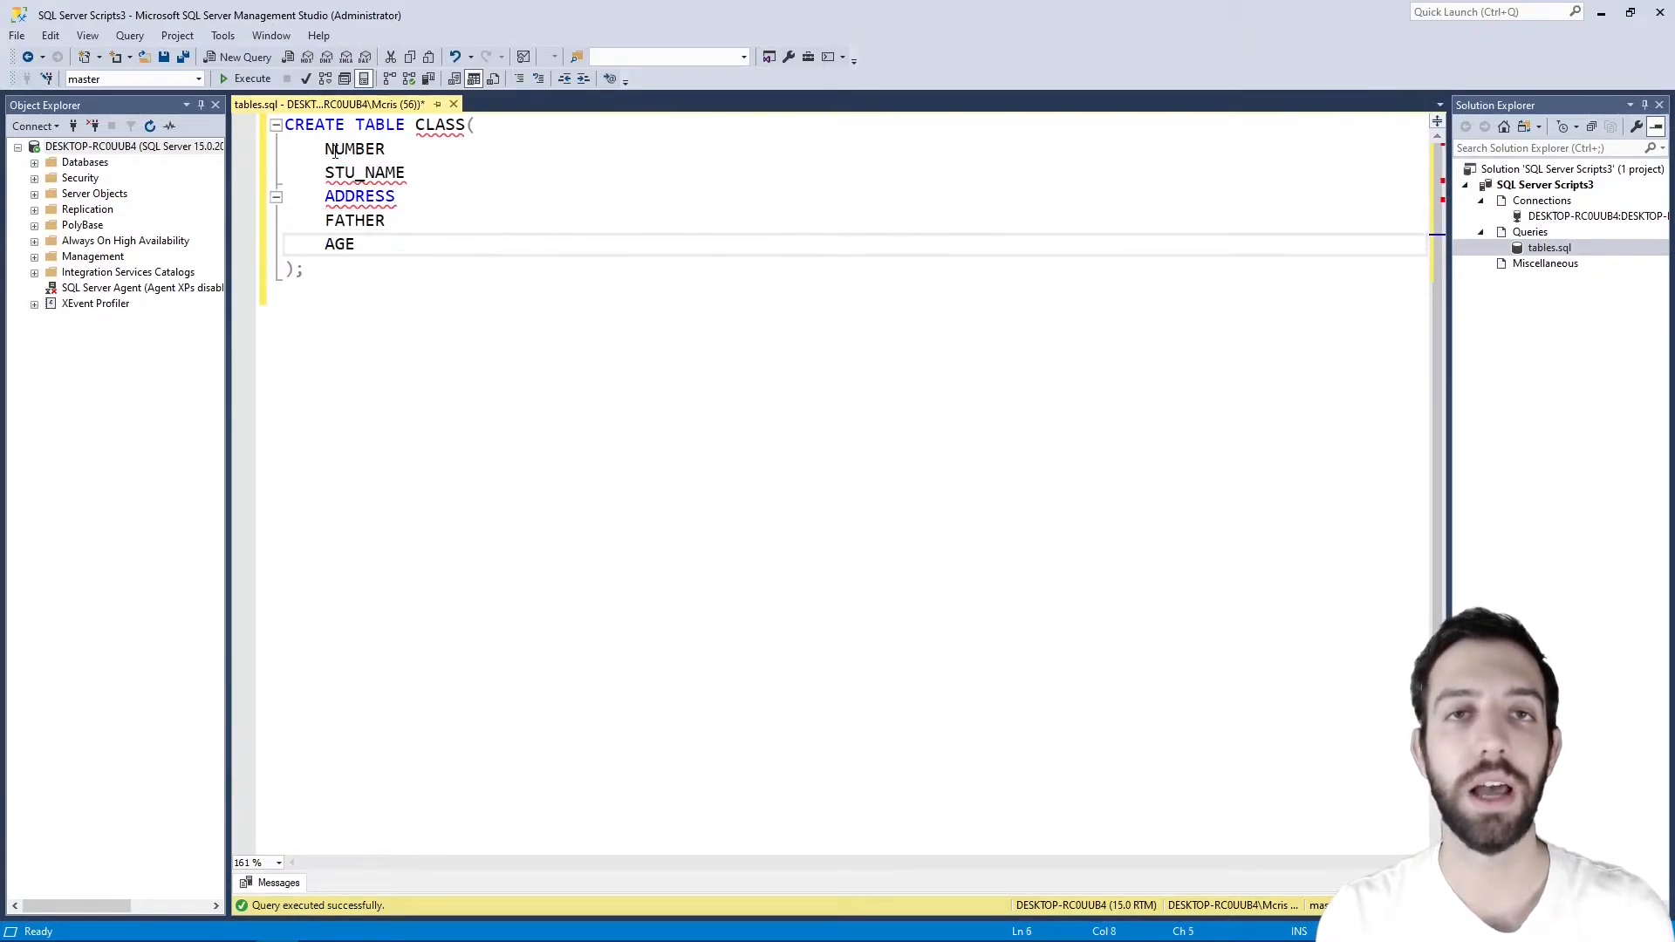
type("int")
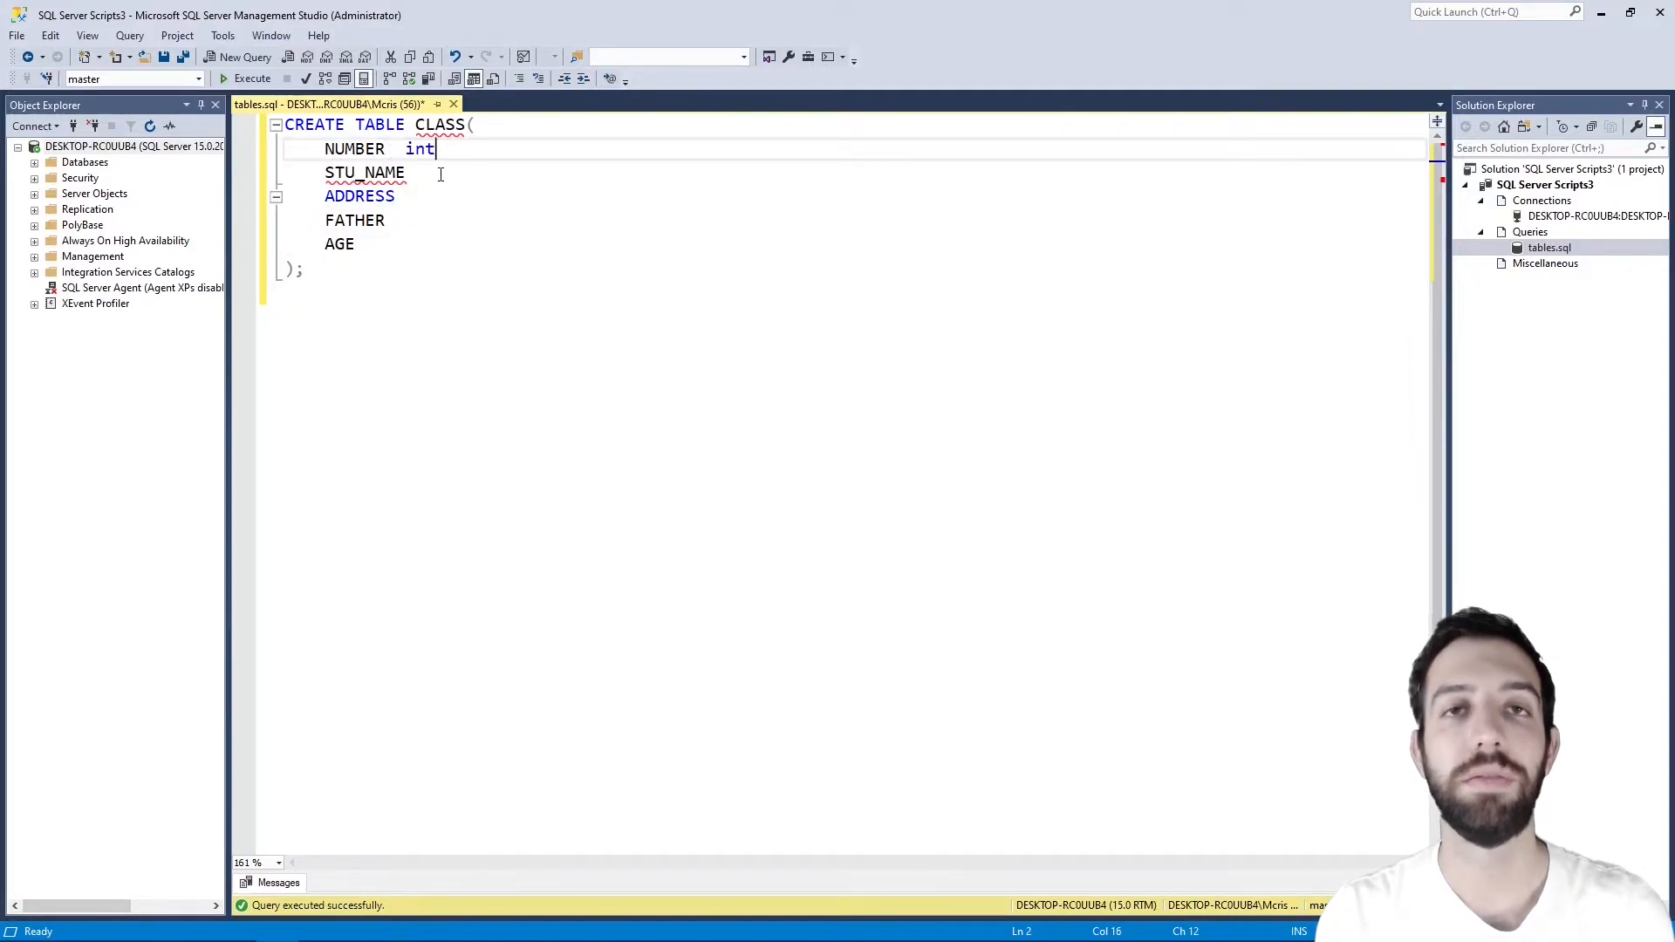
type("varchar(255),")
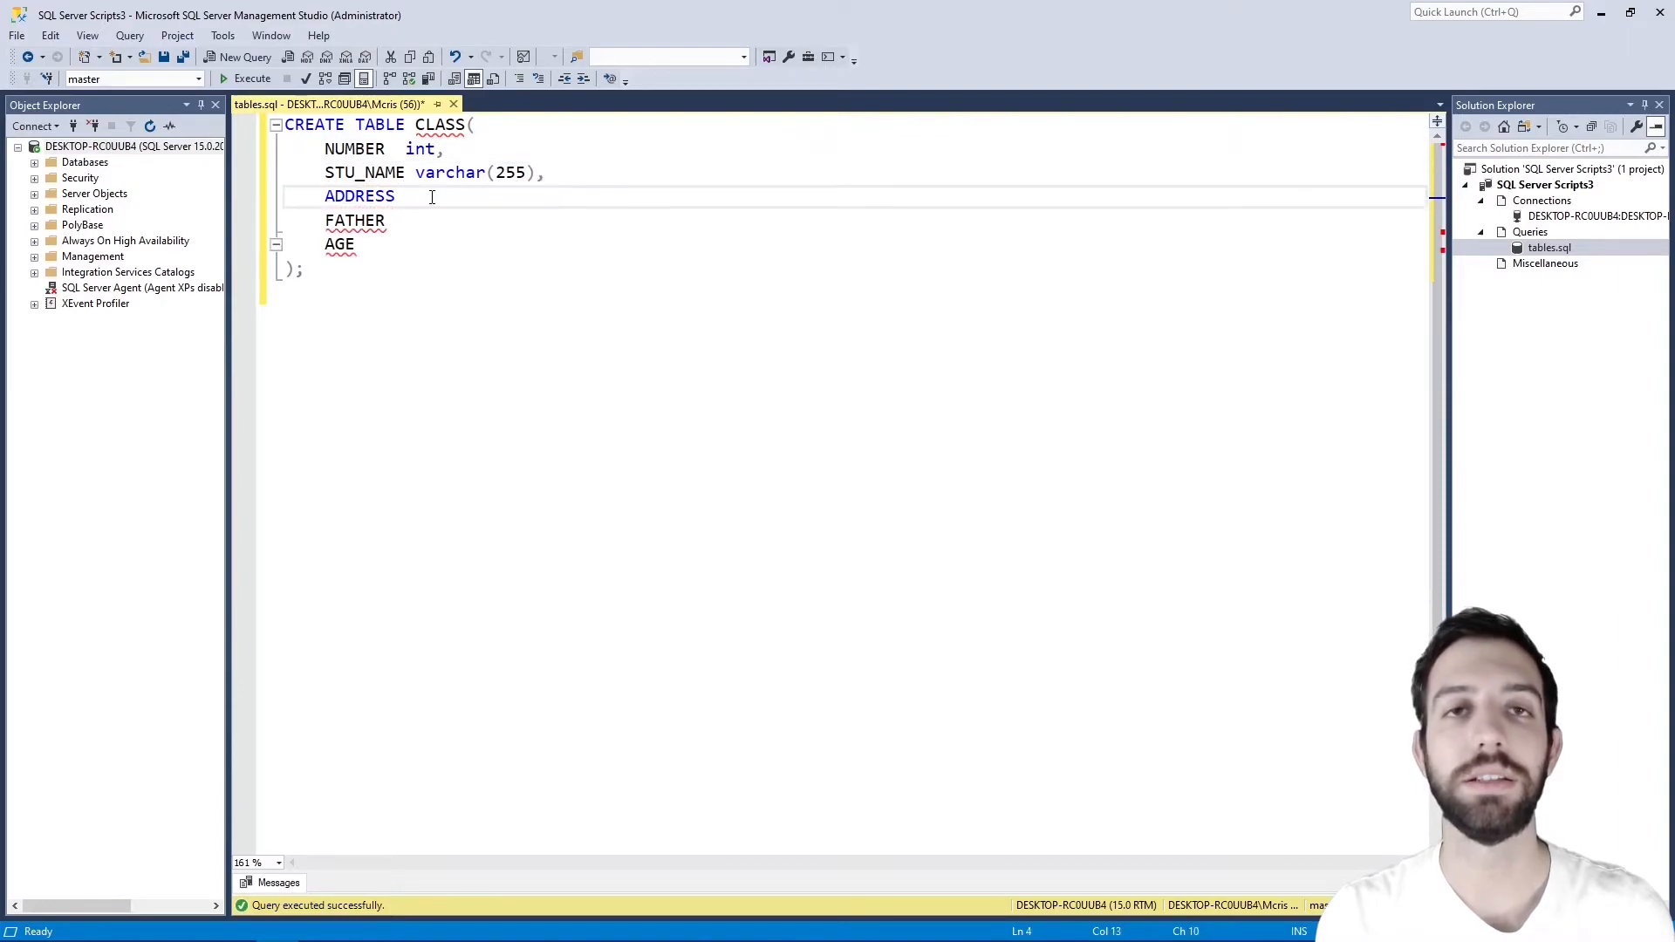
type("varchar(255),")
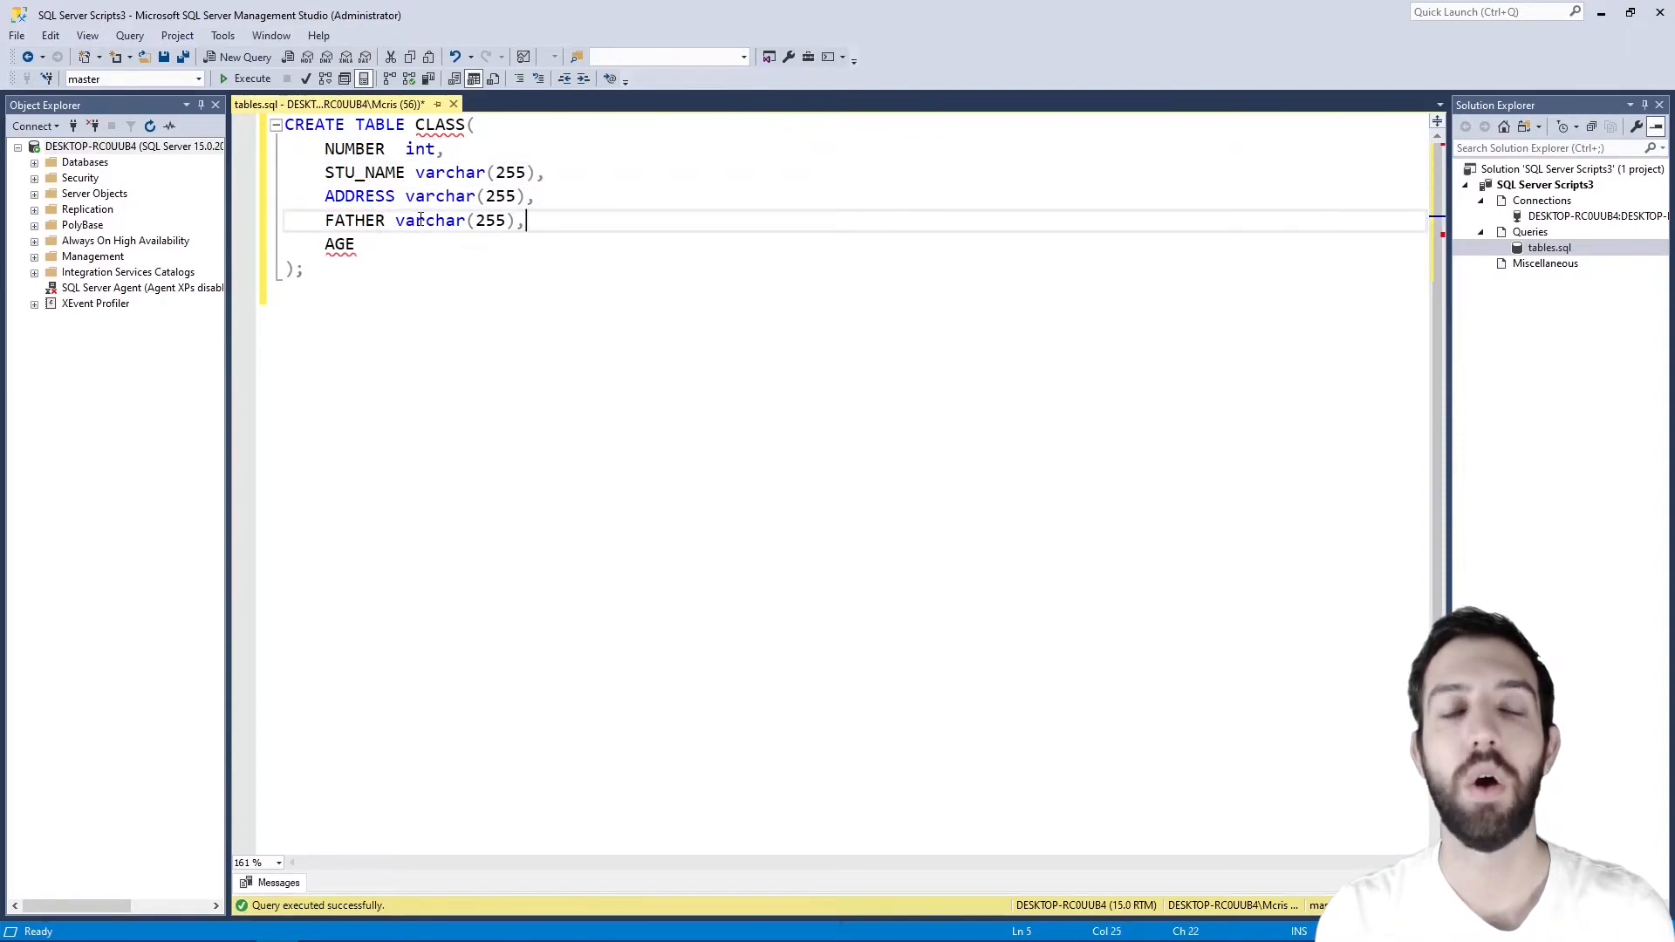
type("int")
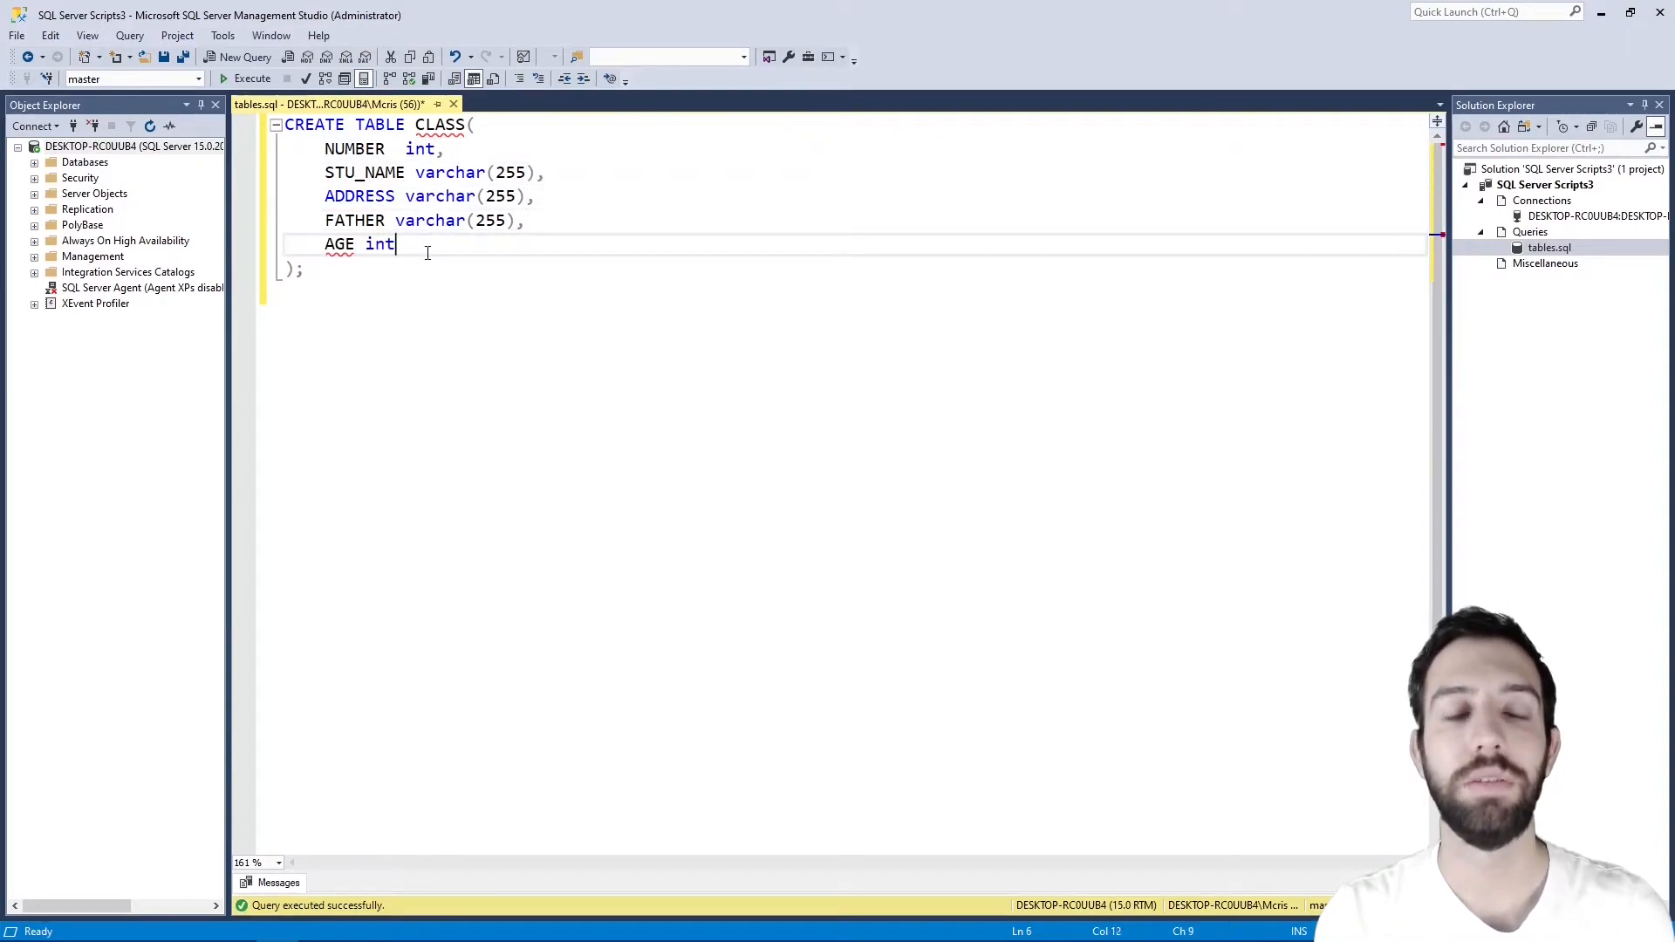
type("P")
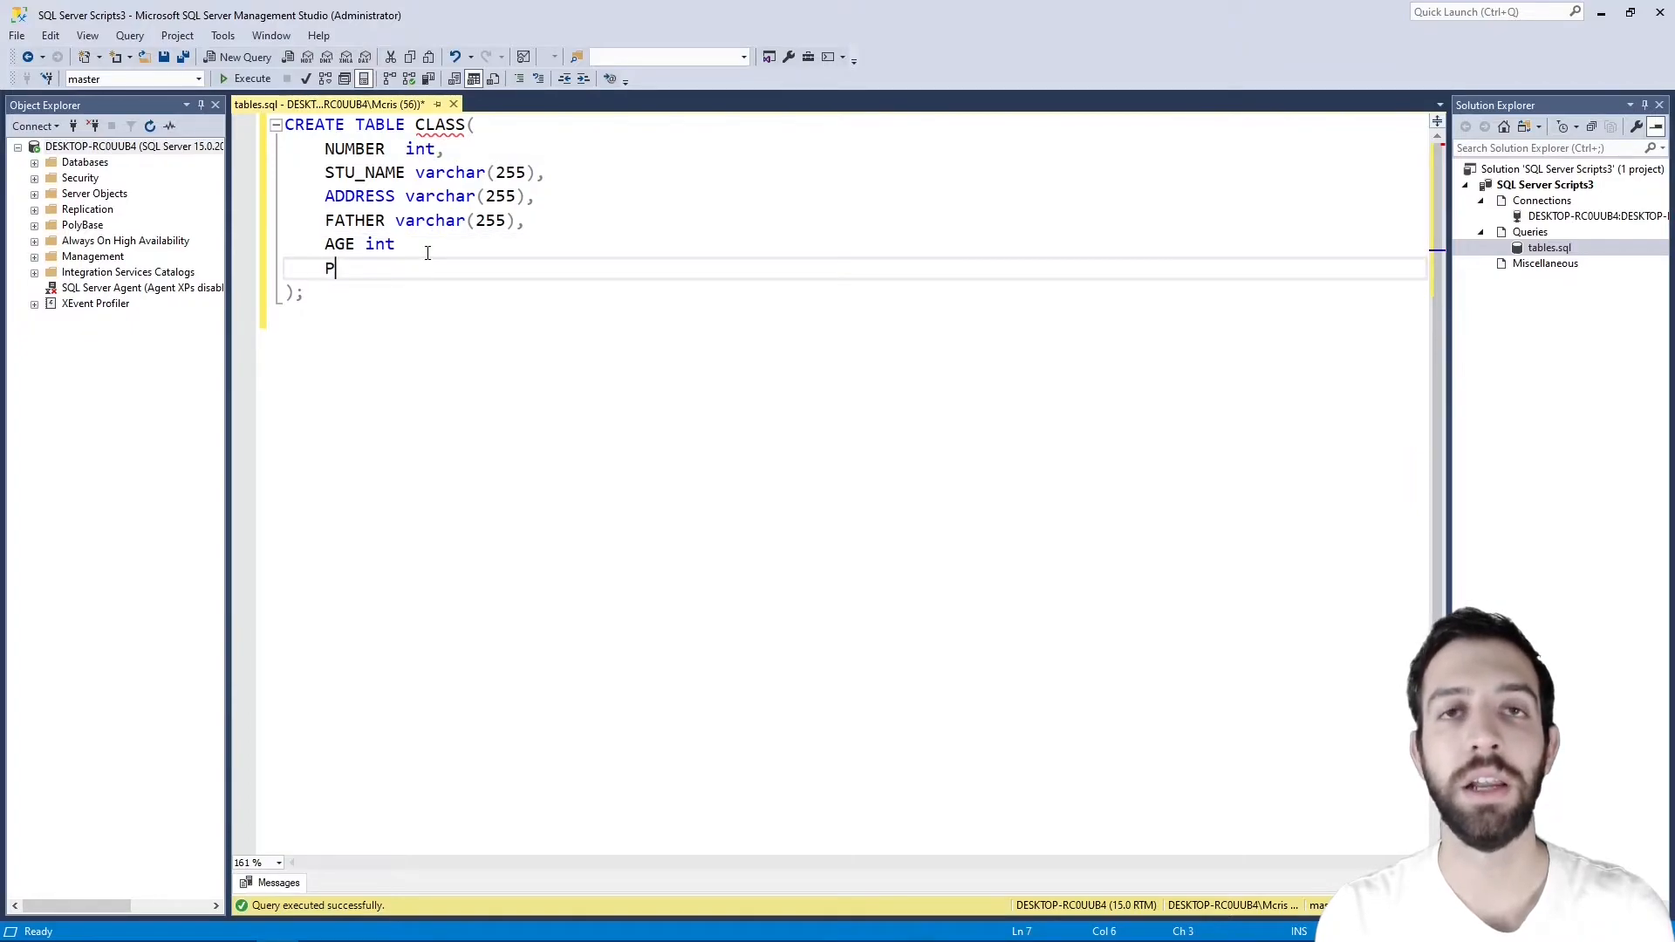
type("rimary key")
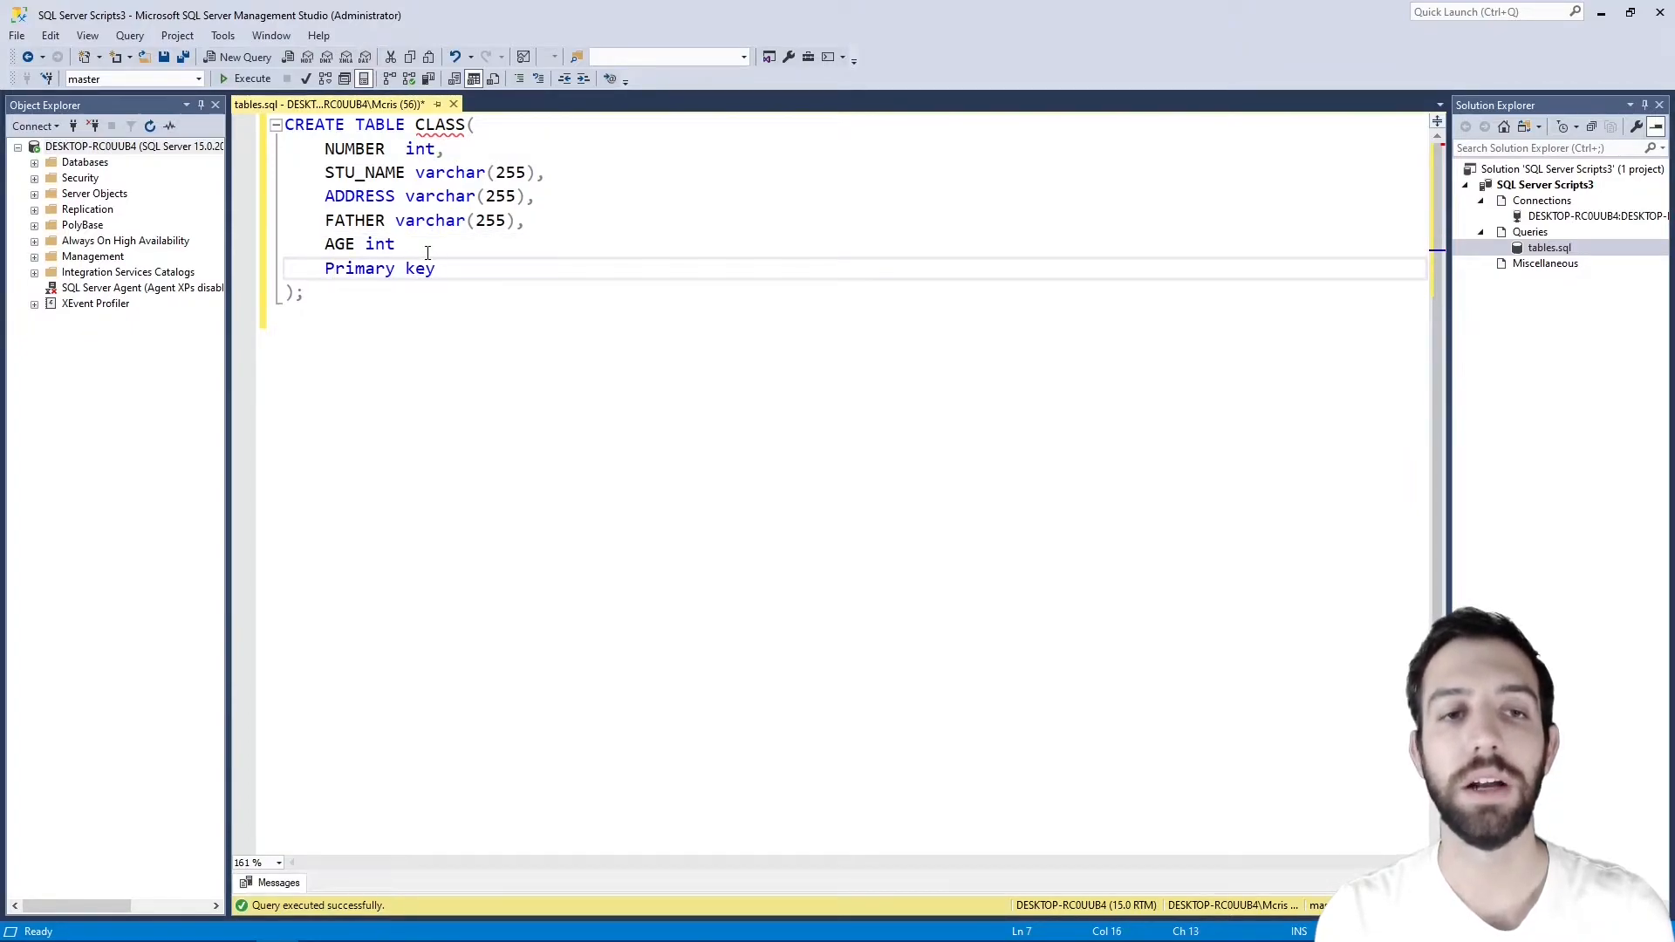
type("(")
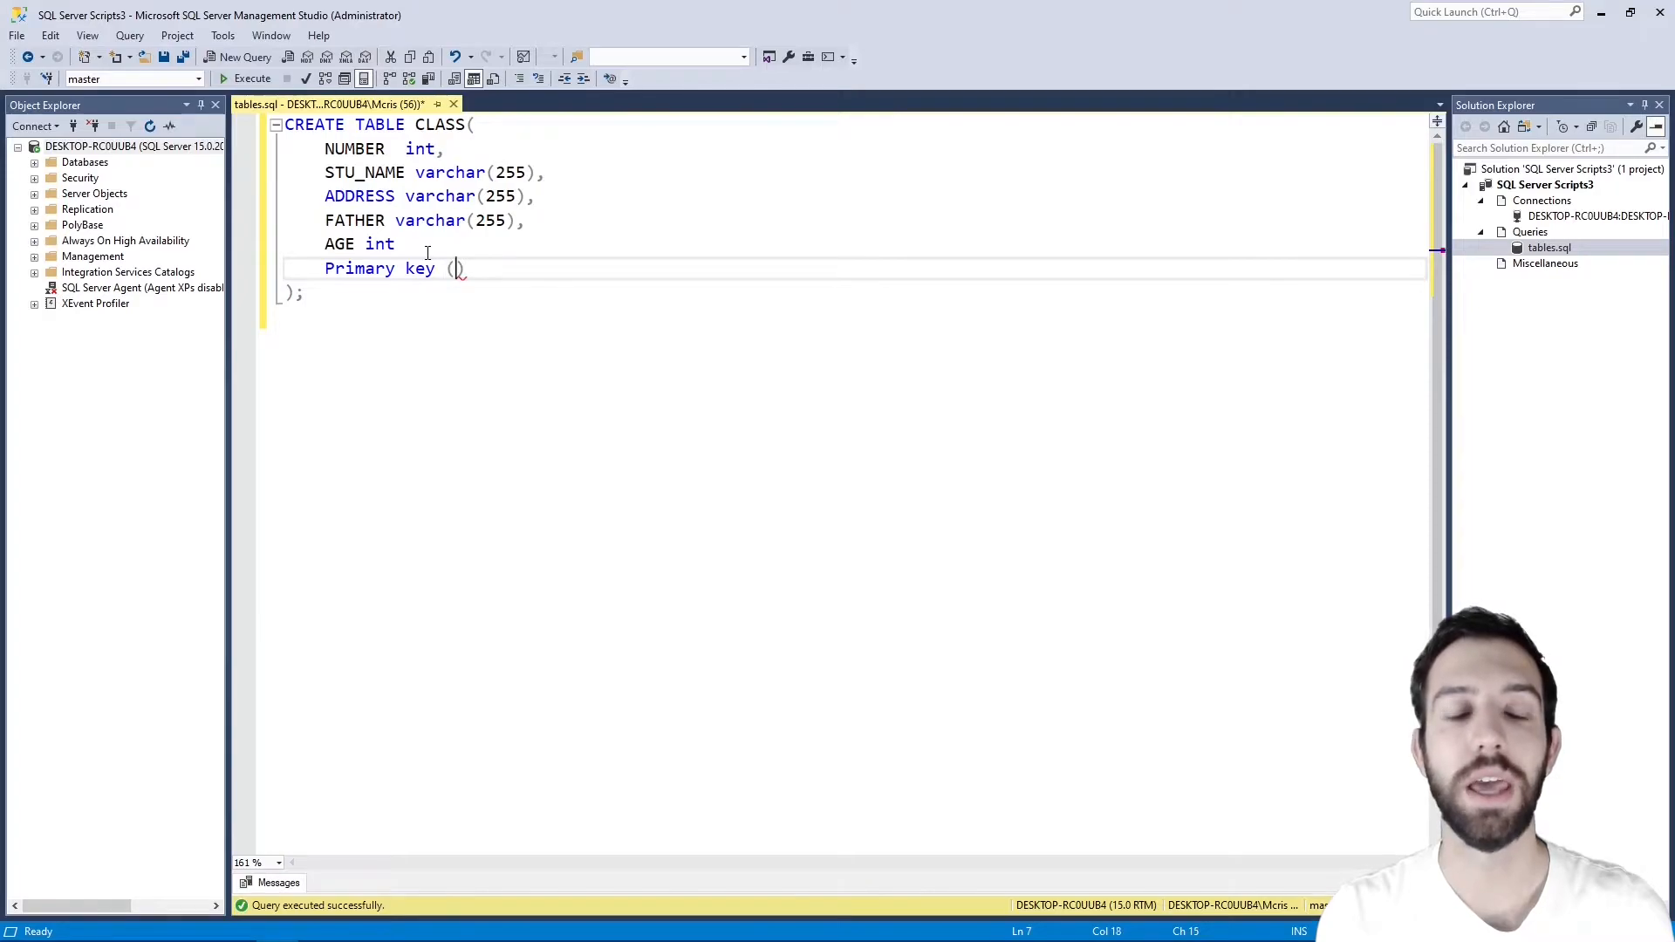
type("NUMBER")
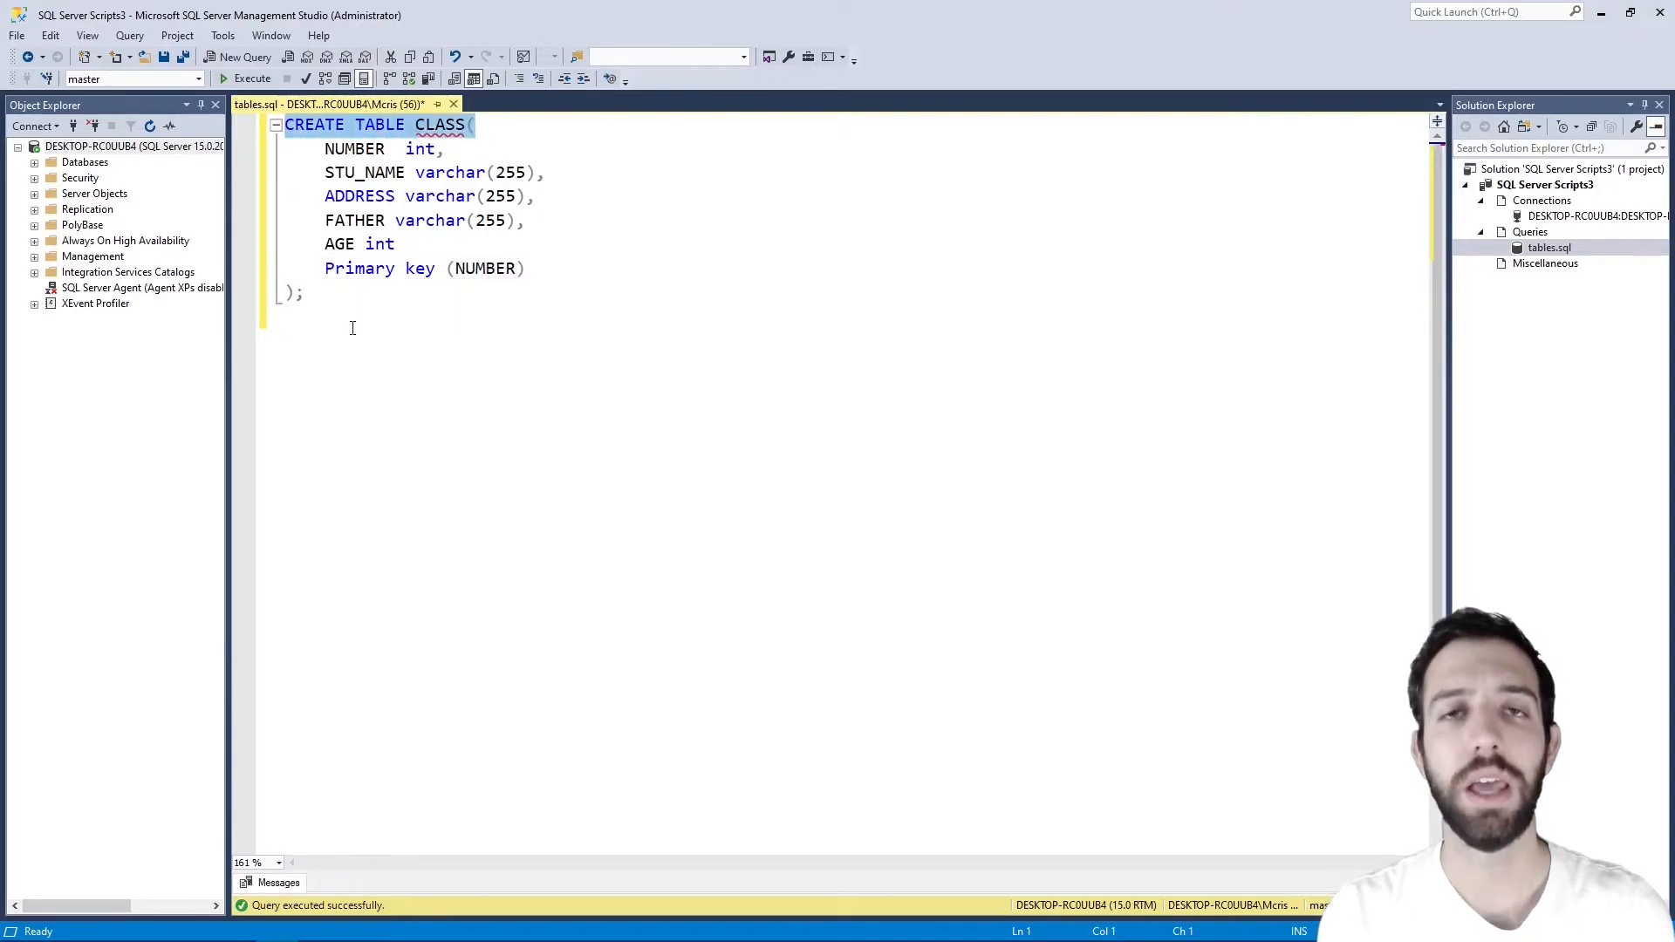
Write the COURSES table with COURSE_ID int and the INSERT rows for CLASS and COURSES
type("CREATE TABLE CLASS();")
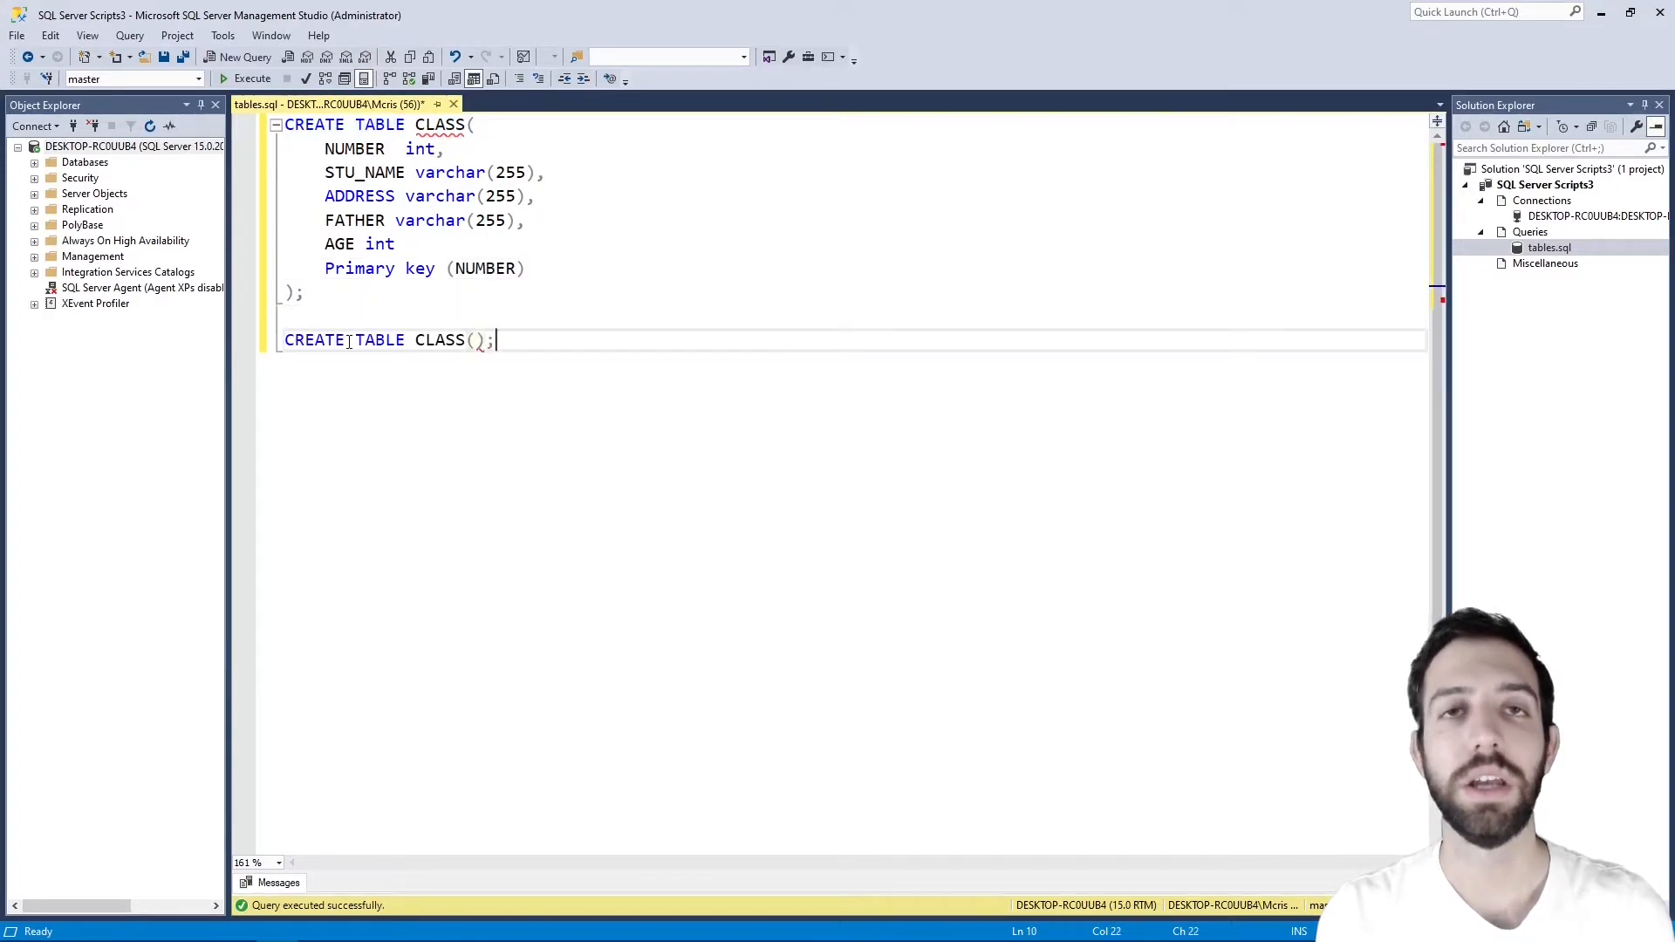
type("COURSE")
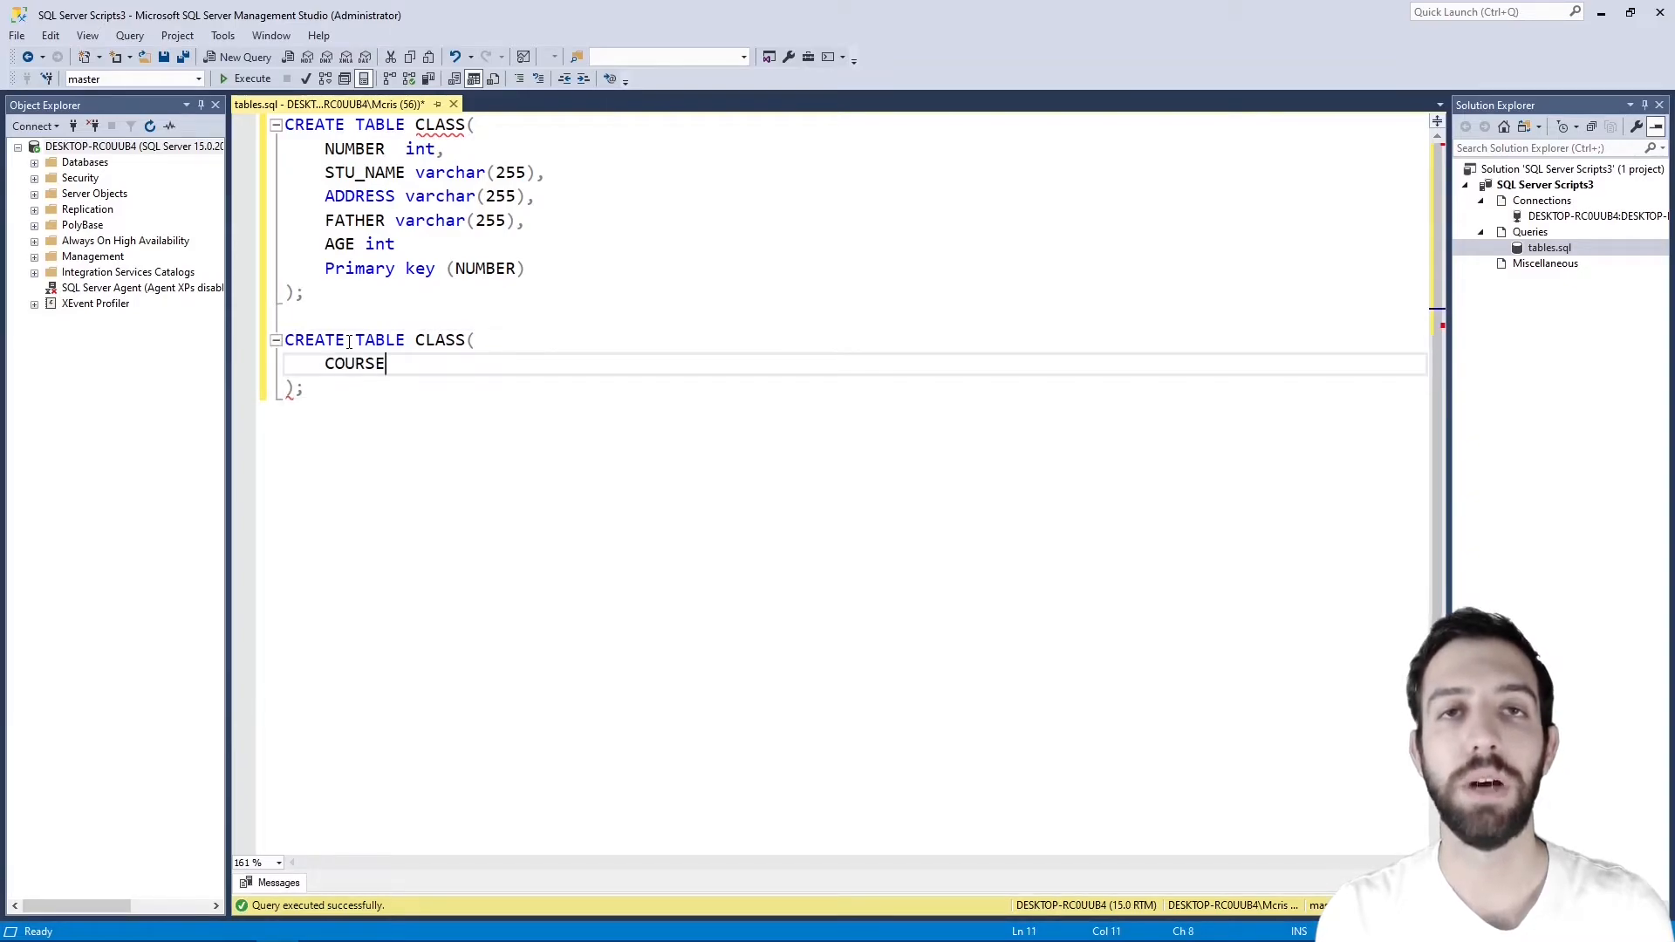
type("_ID int,")
type("NUMBER")
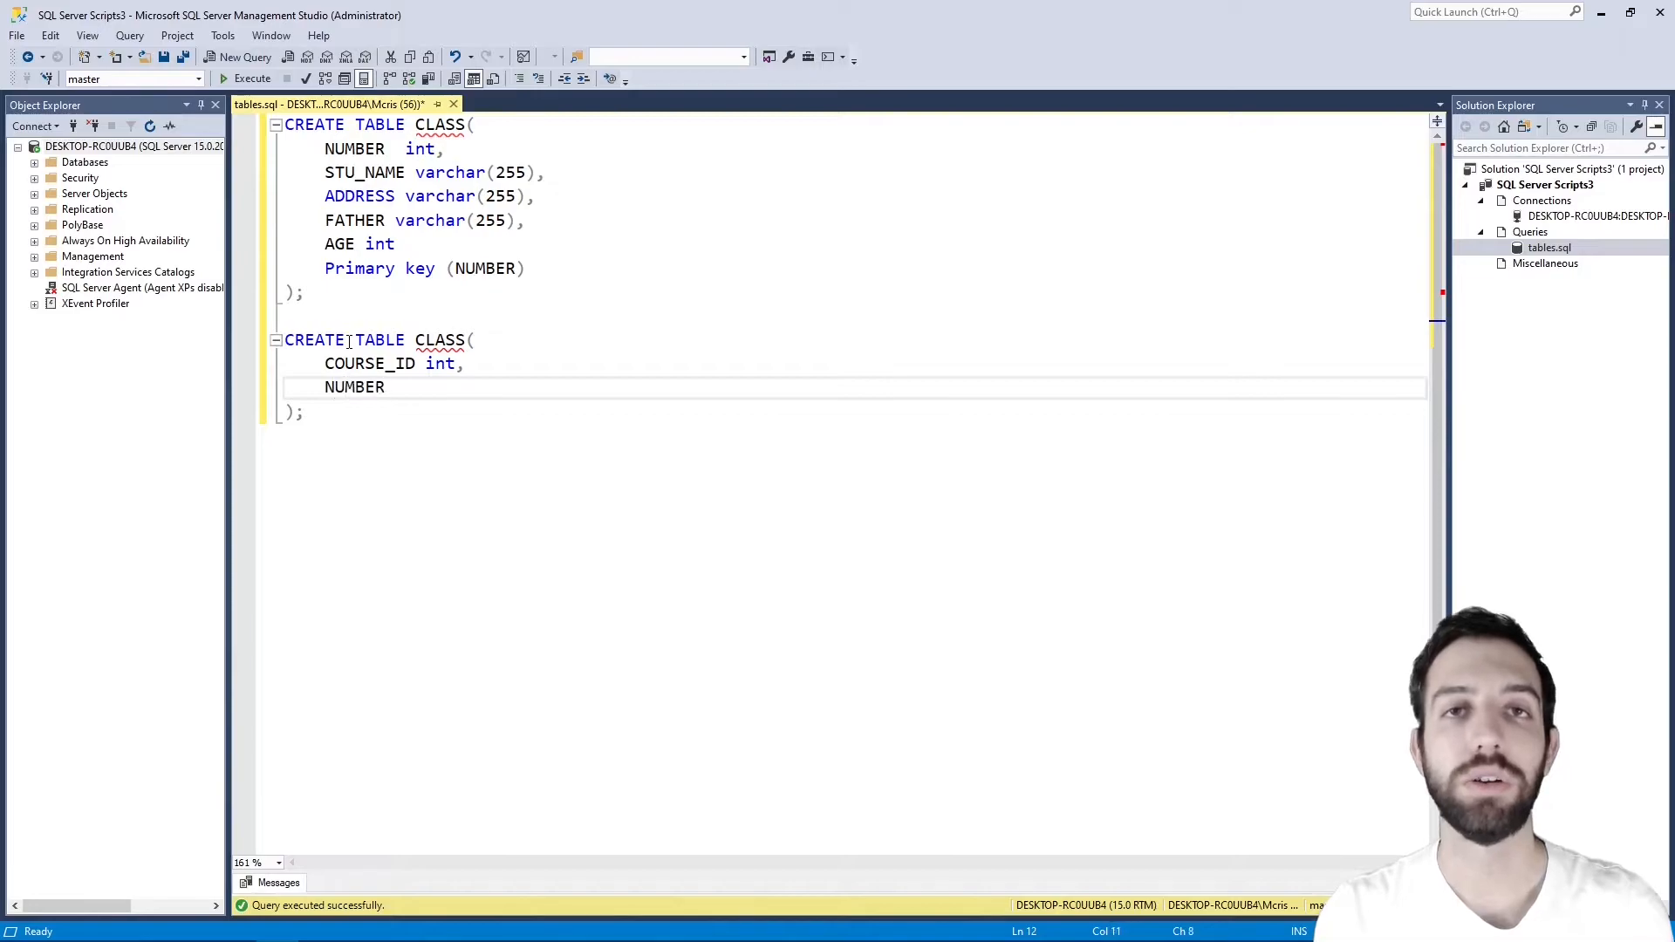
type("int")
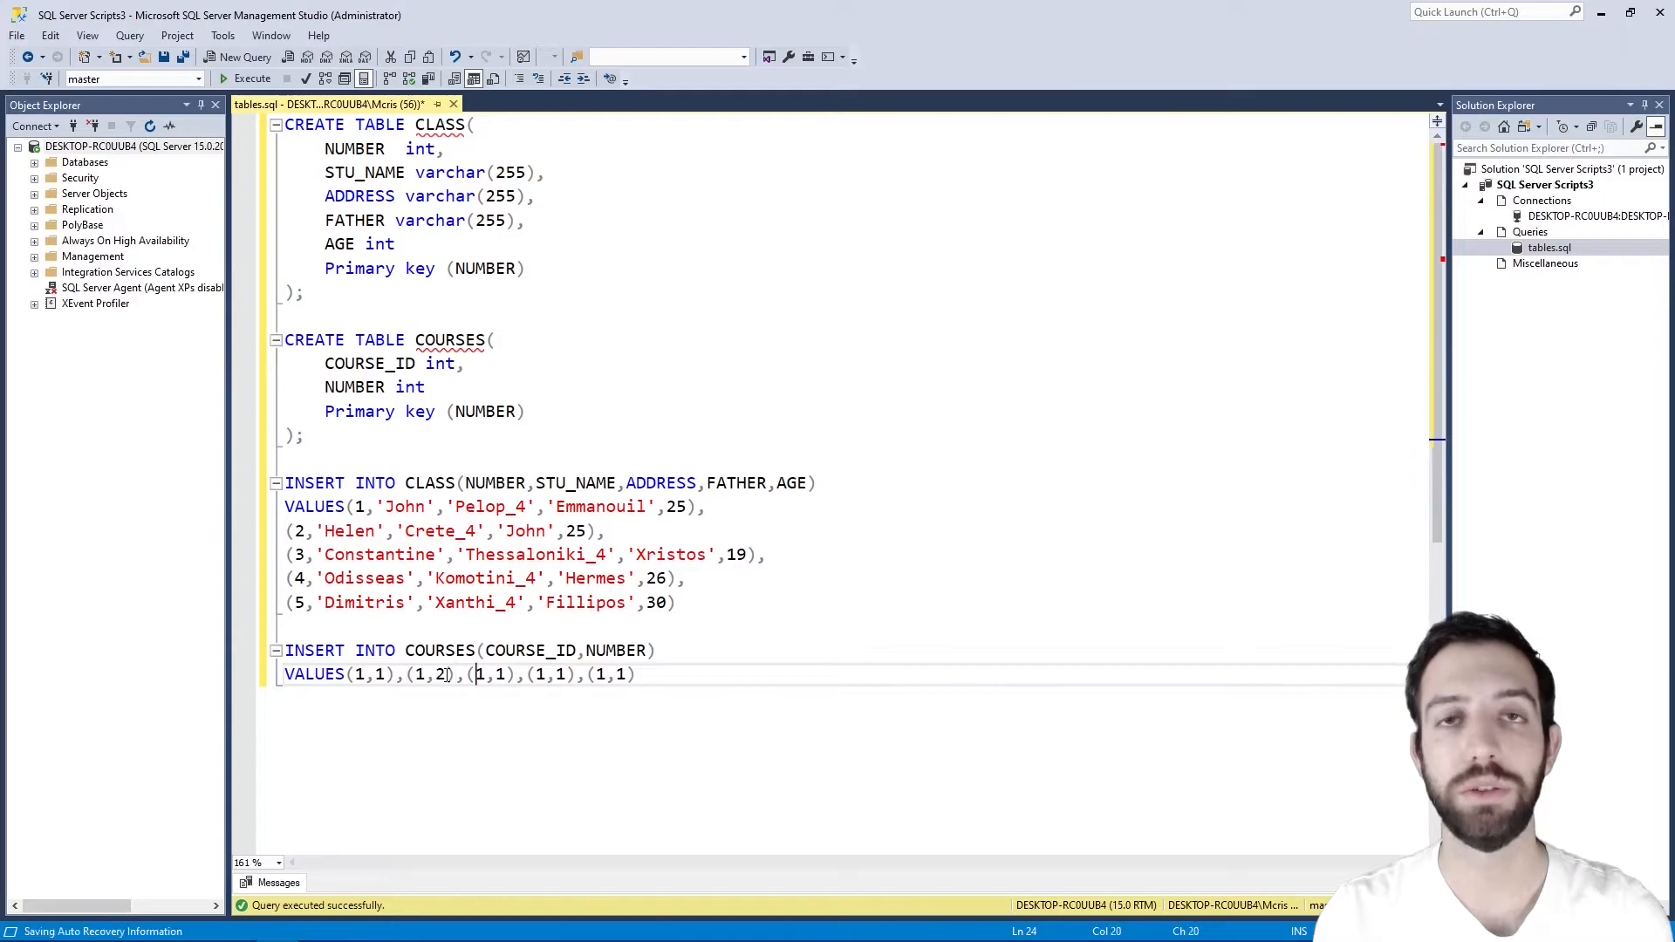
type("2,3),(2")
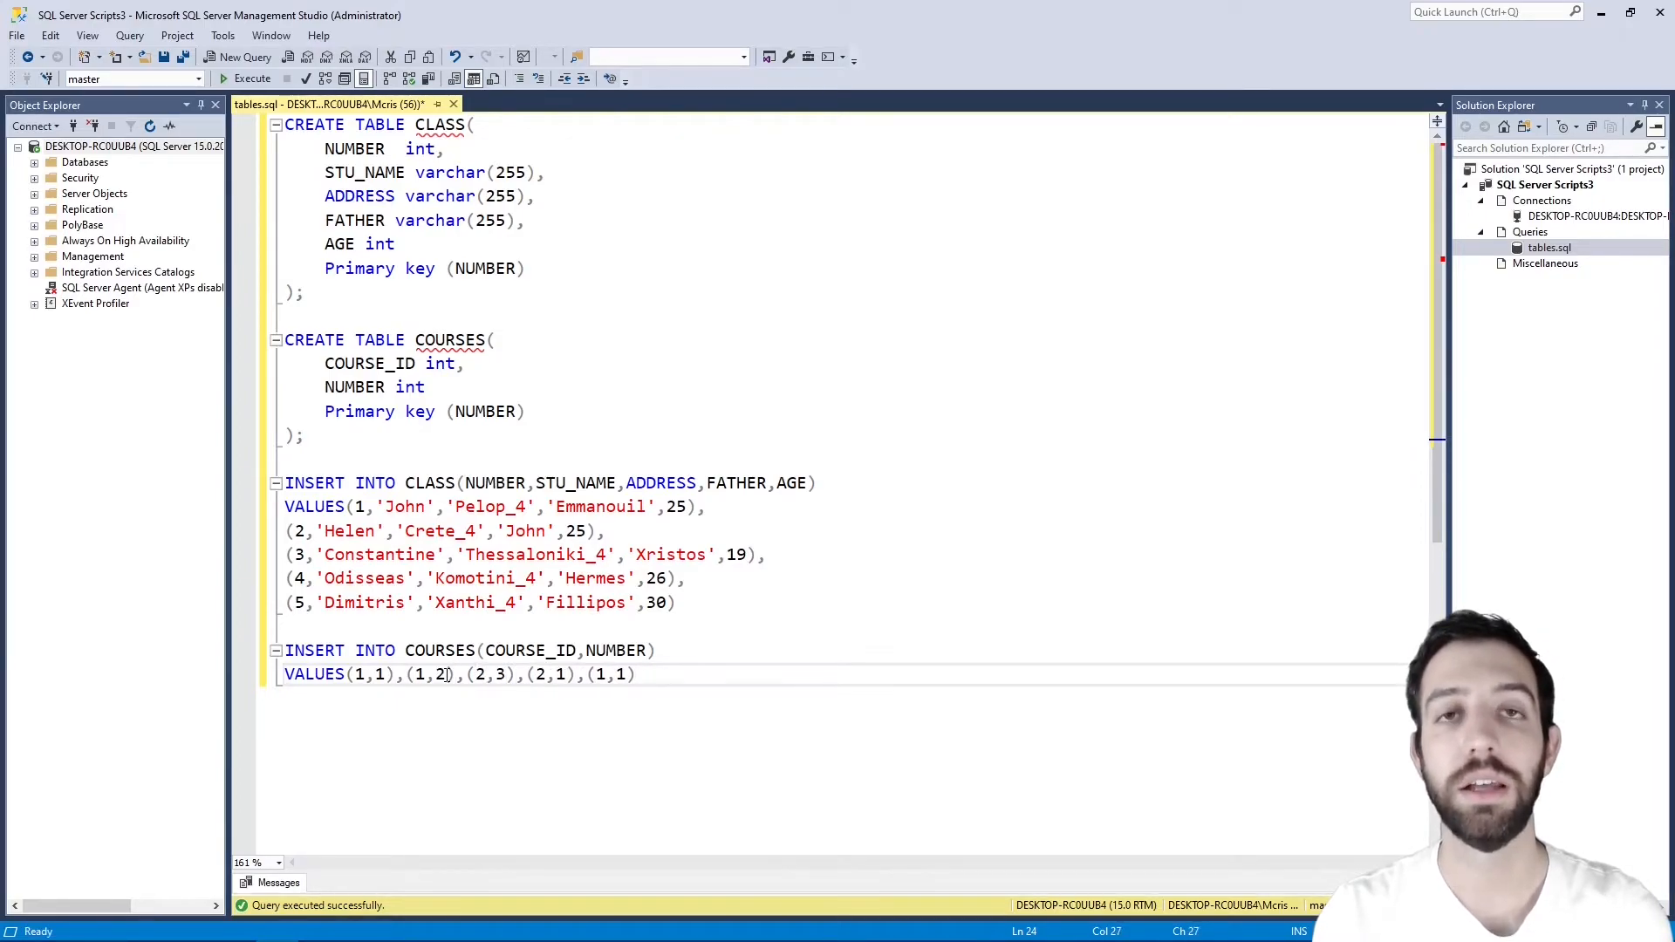
type("6")
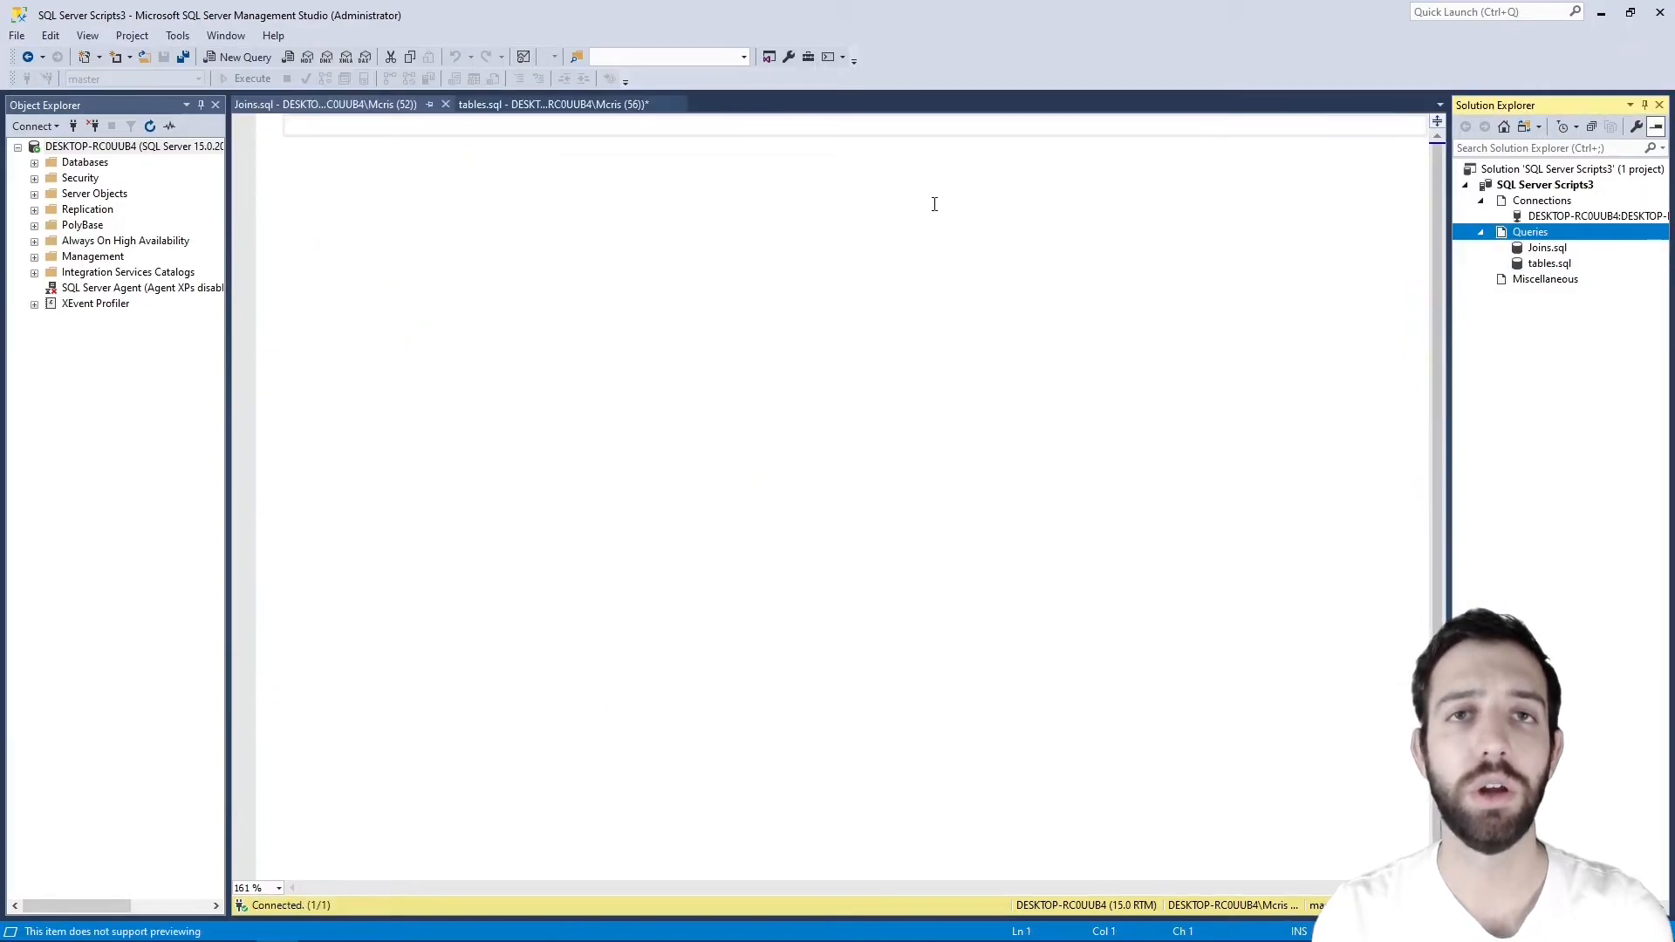
Write a SELECT of STU_NAME, COURSE_ID and AGE from CLASS inner-joined to COURSES on NUMBER
type("S")
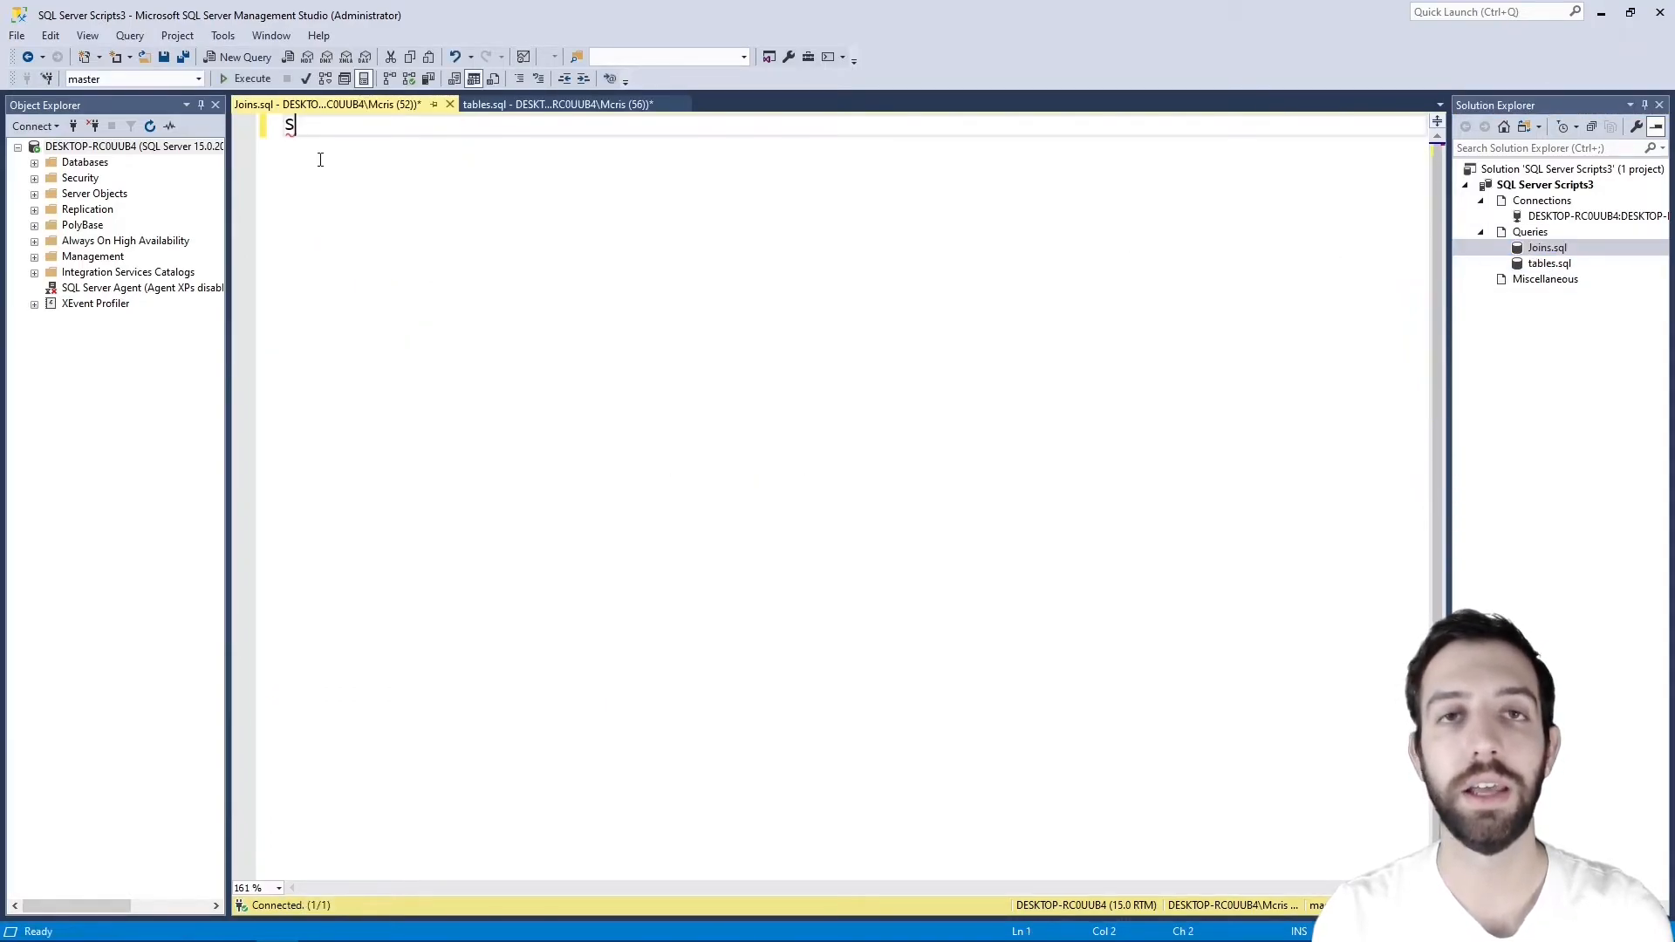
type("ELECT CLASS")
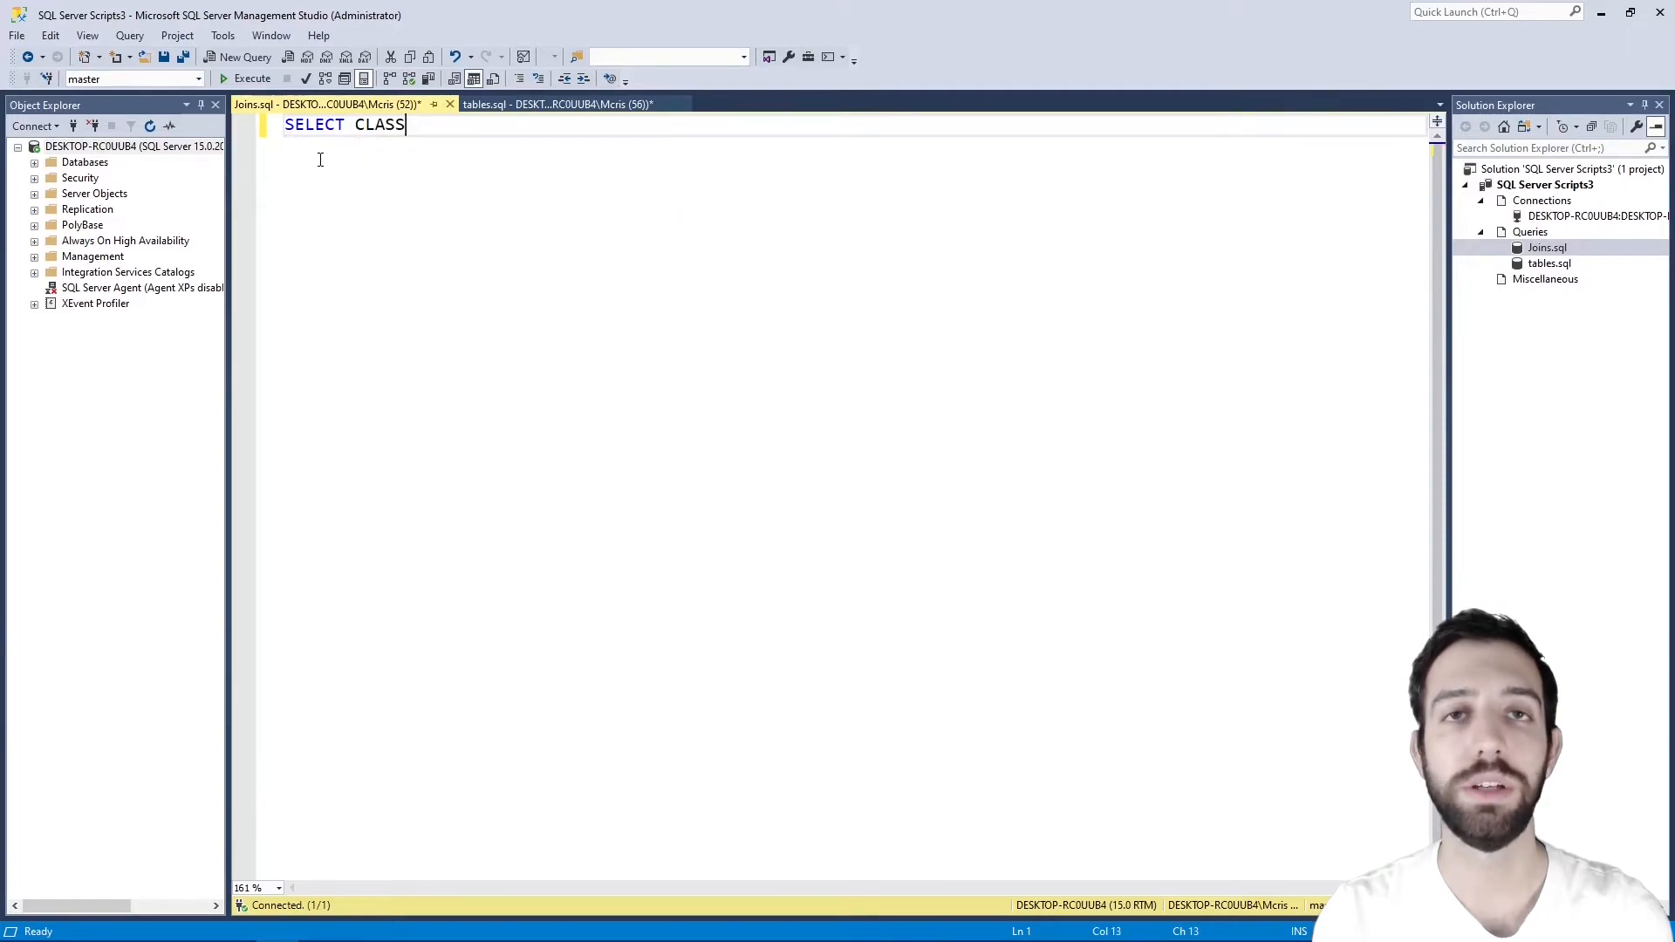
type(".STU_NAME,")
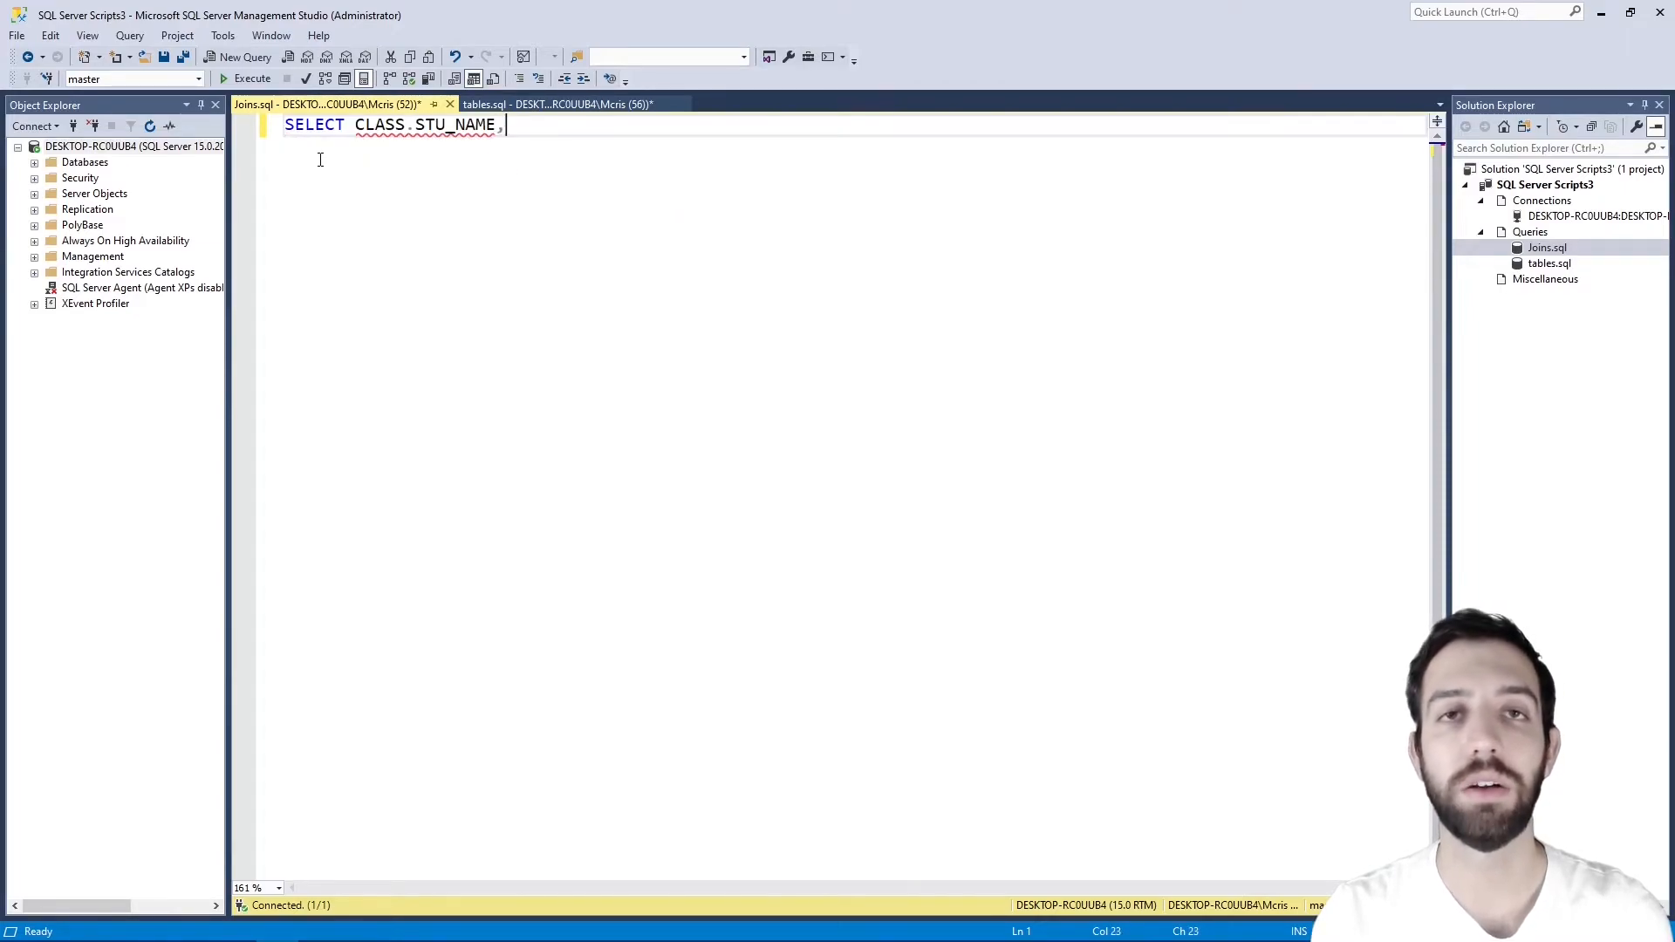
type("COURSES.COURSE_ID,")
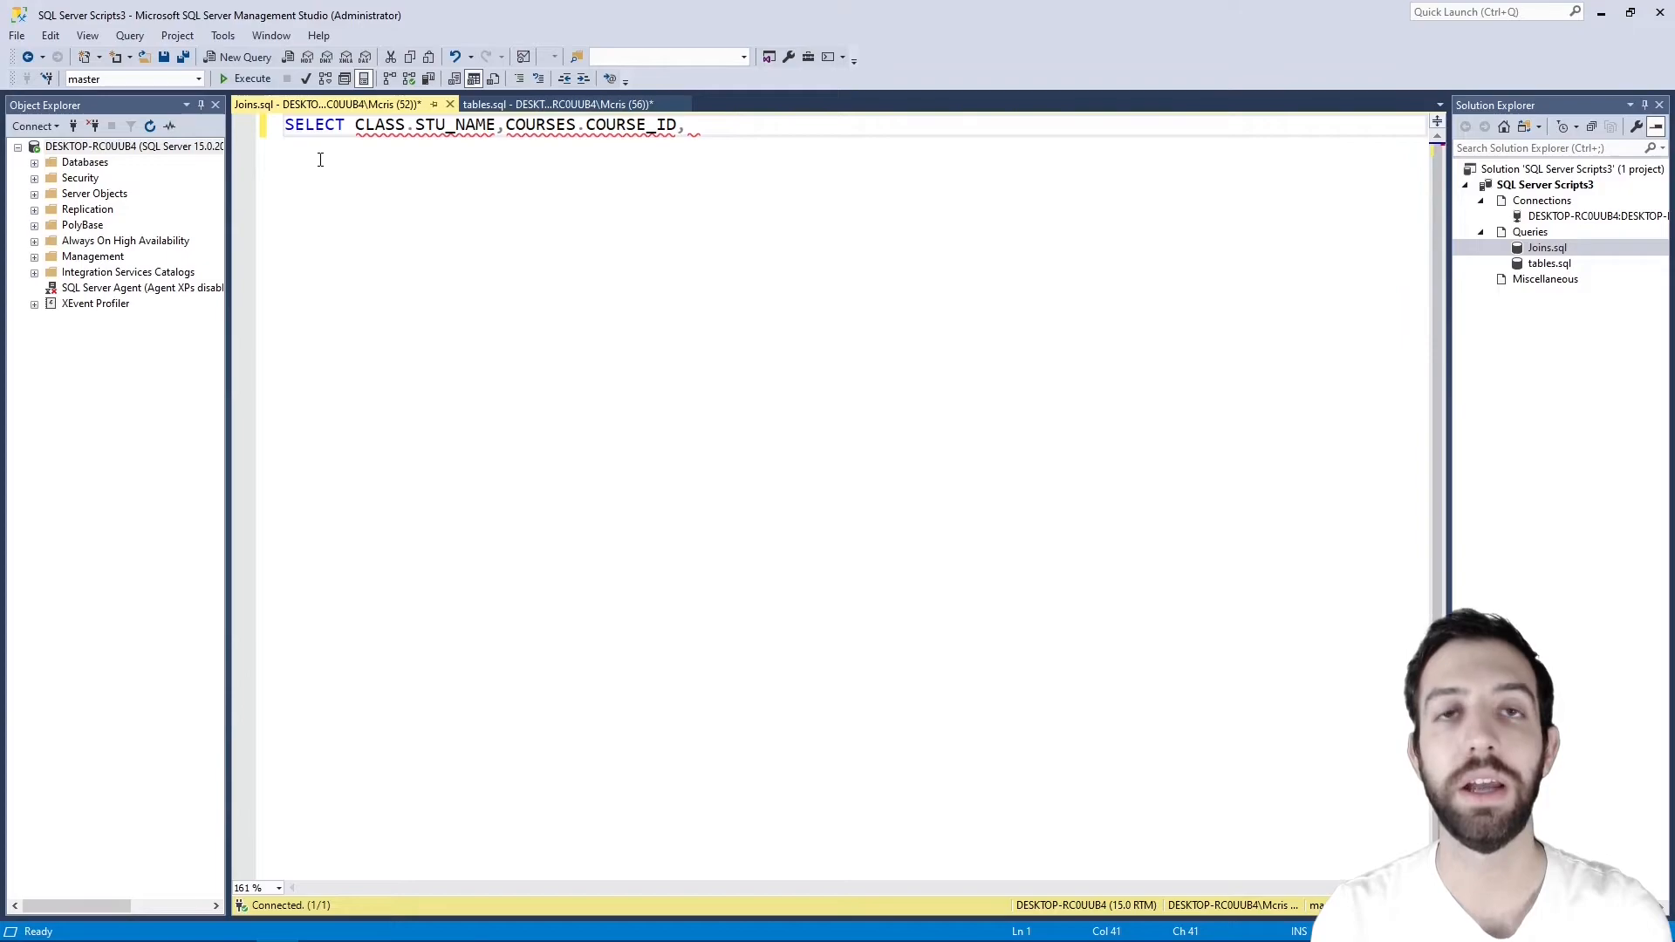
type(", CLASS.AGE")
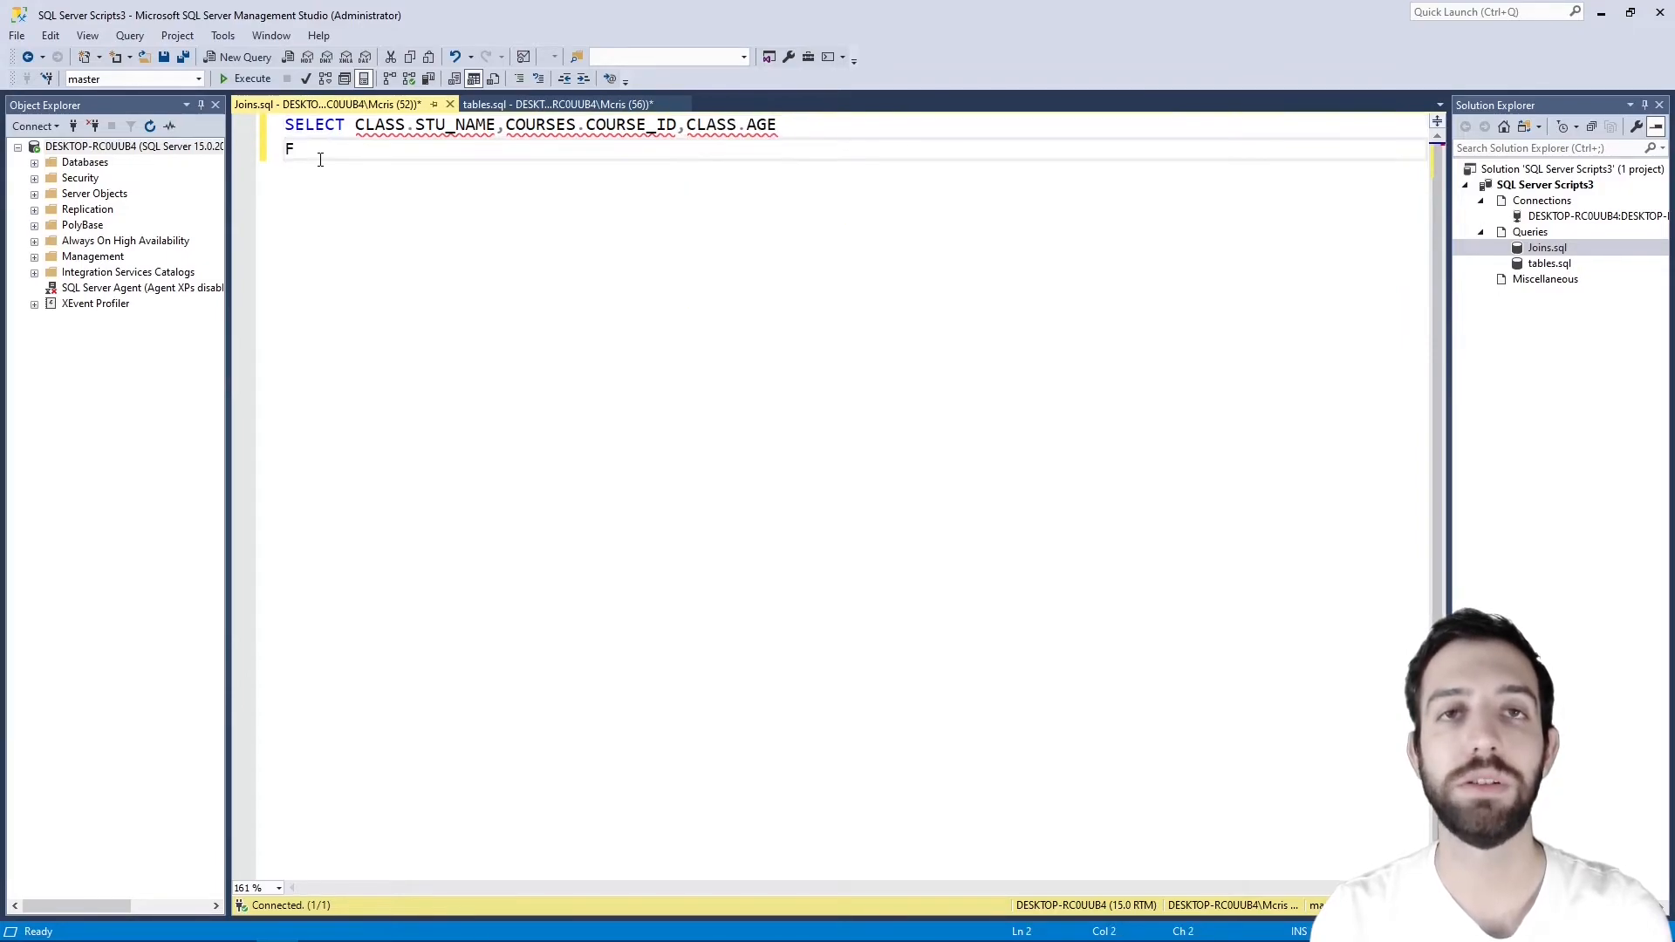
type("ROM CLASS")
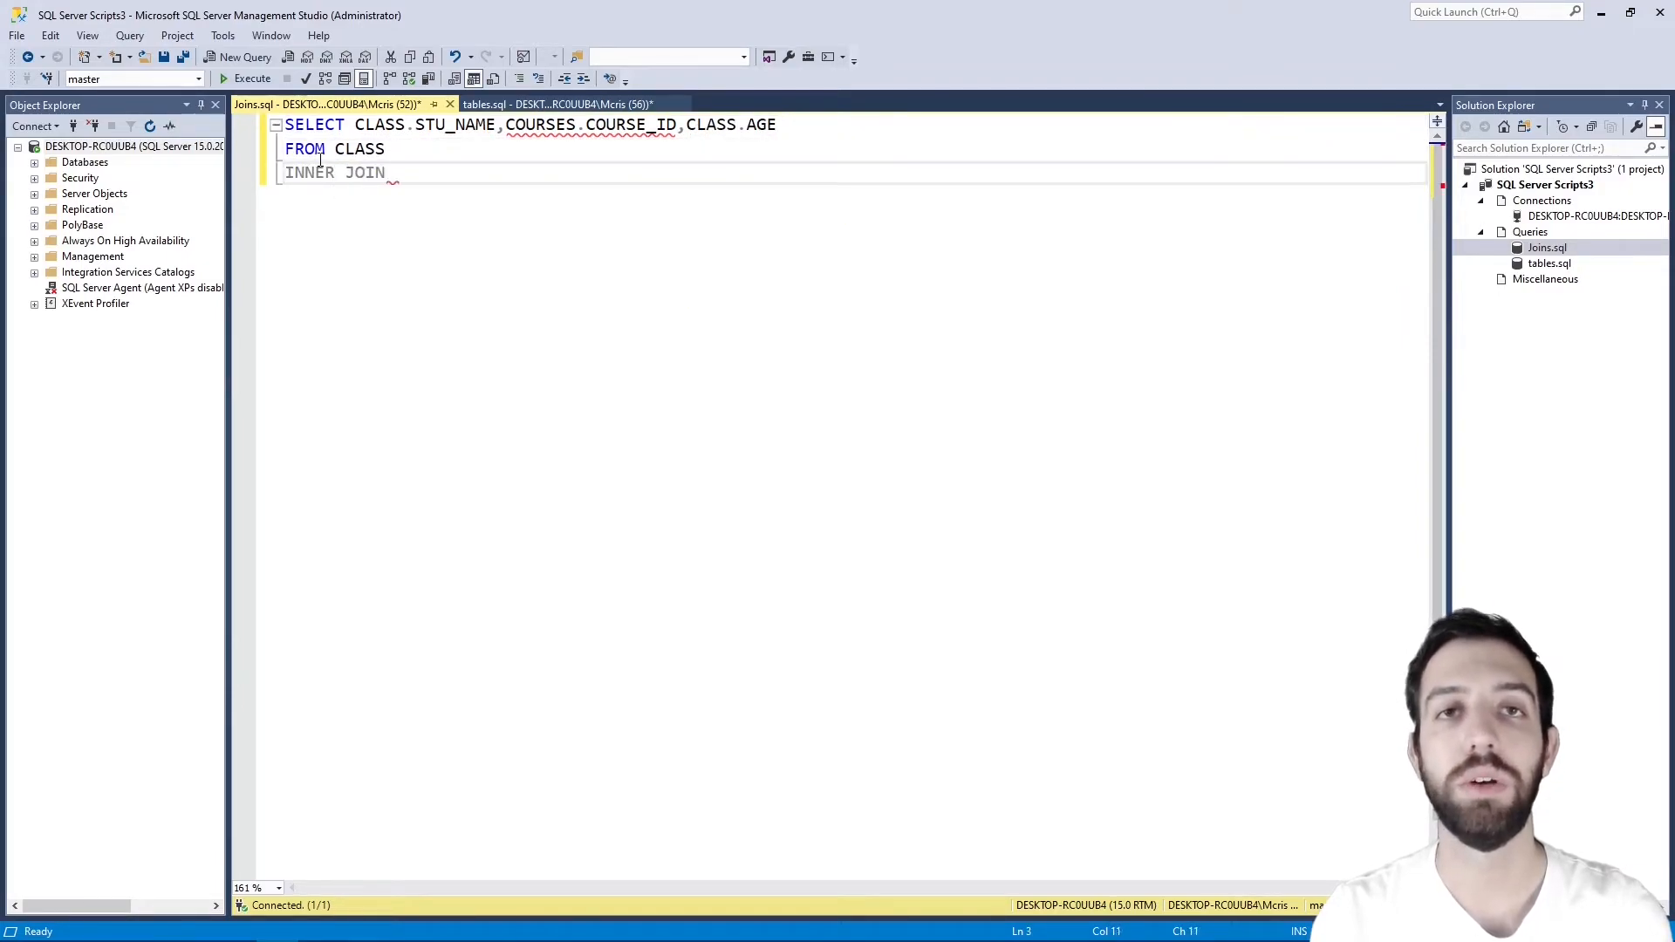
type("COURSES")
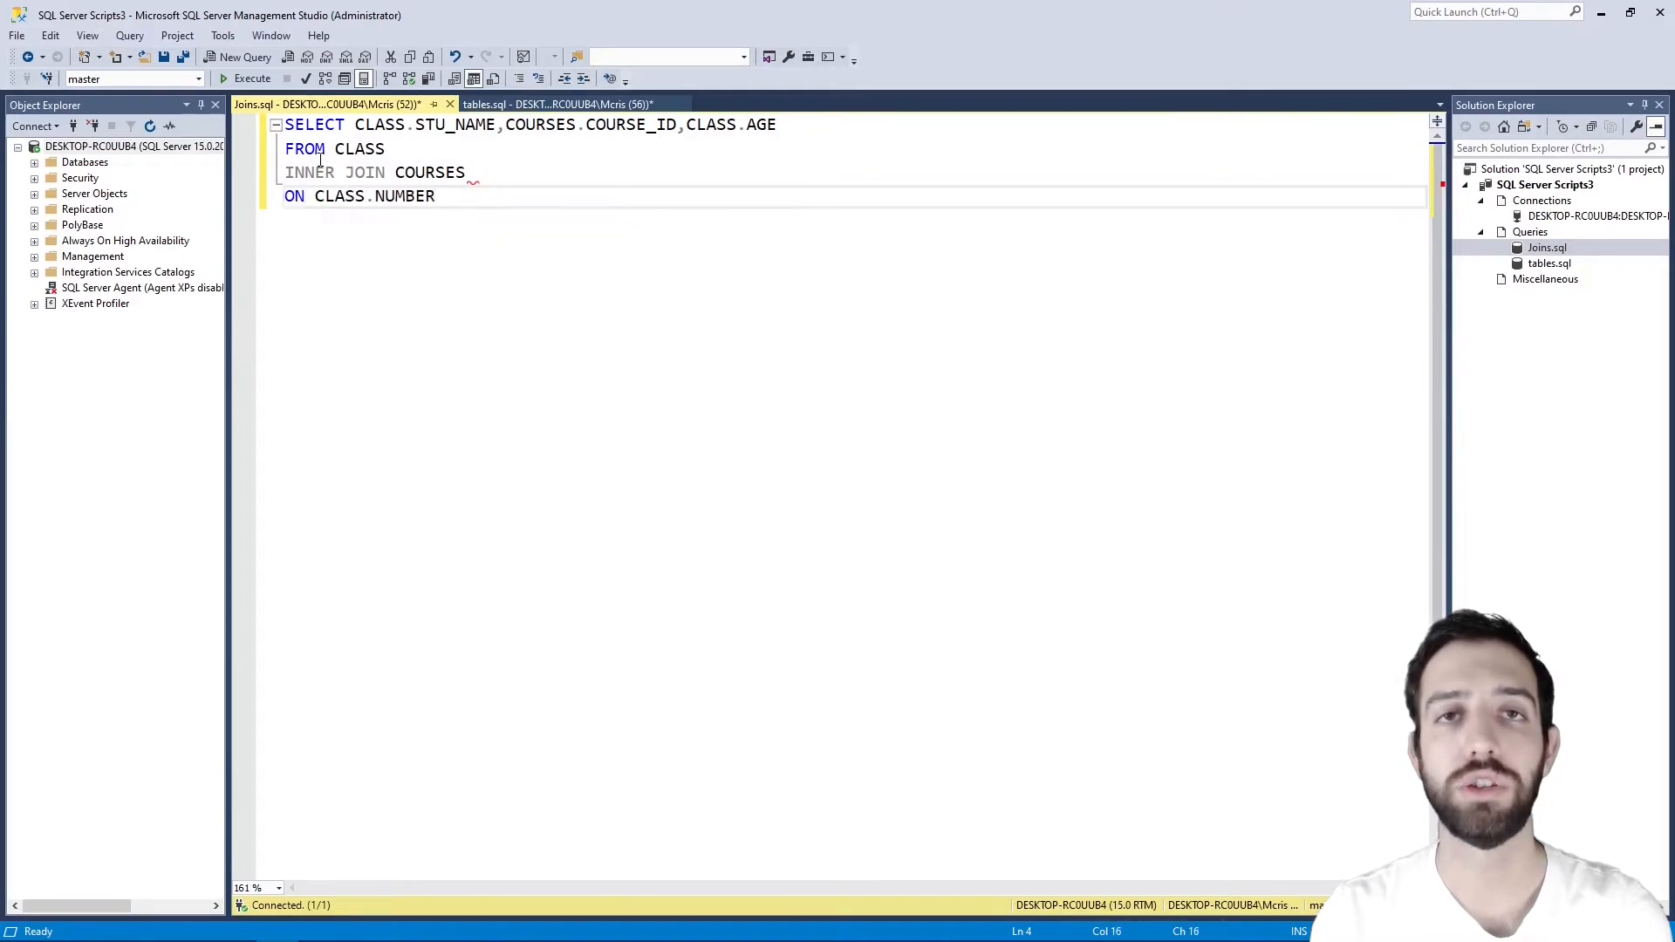
type("=COURSES.NUMBER;")
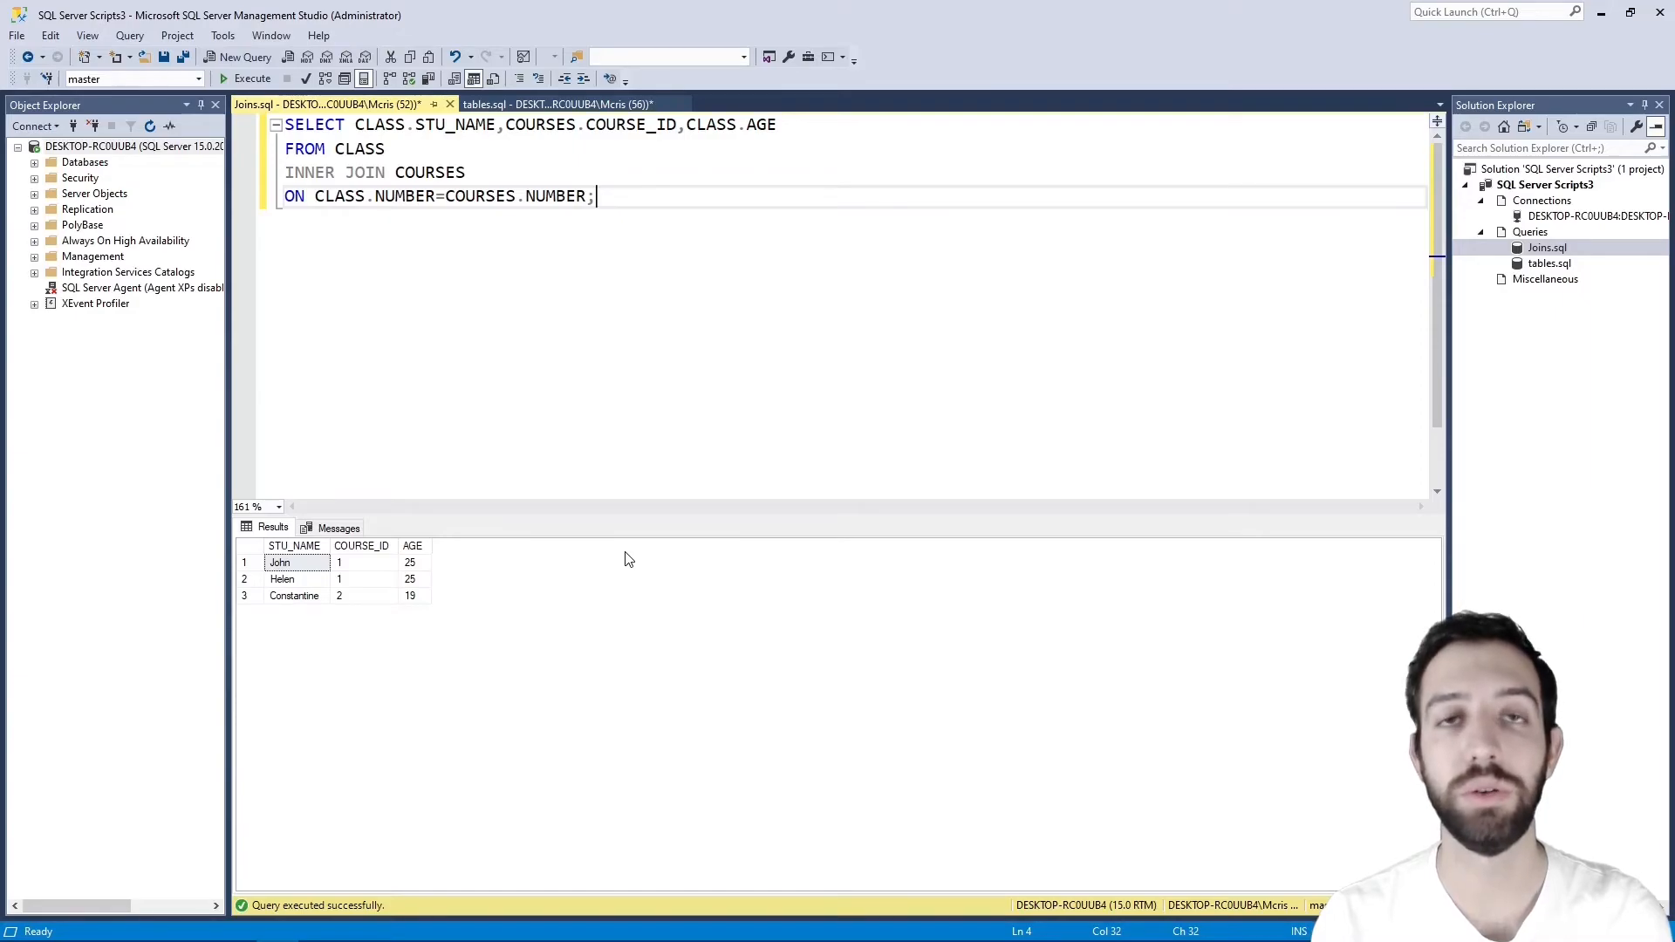
Replace INNER with LEFT in the join query
double_click(309, 172)
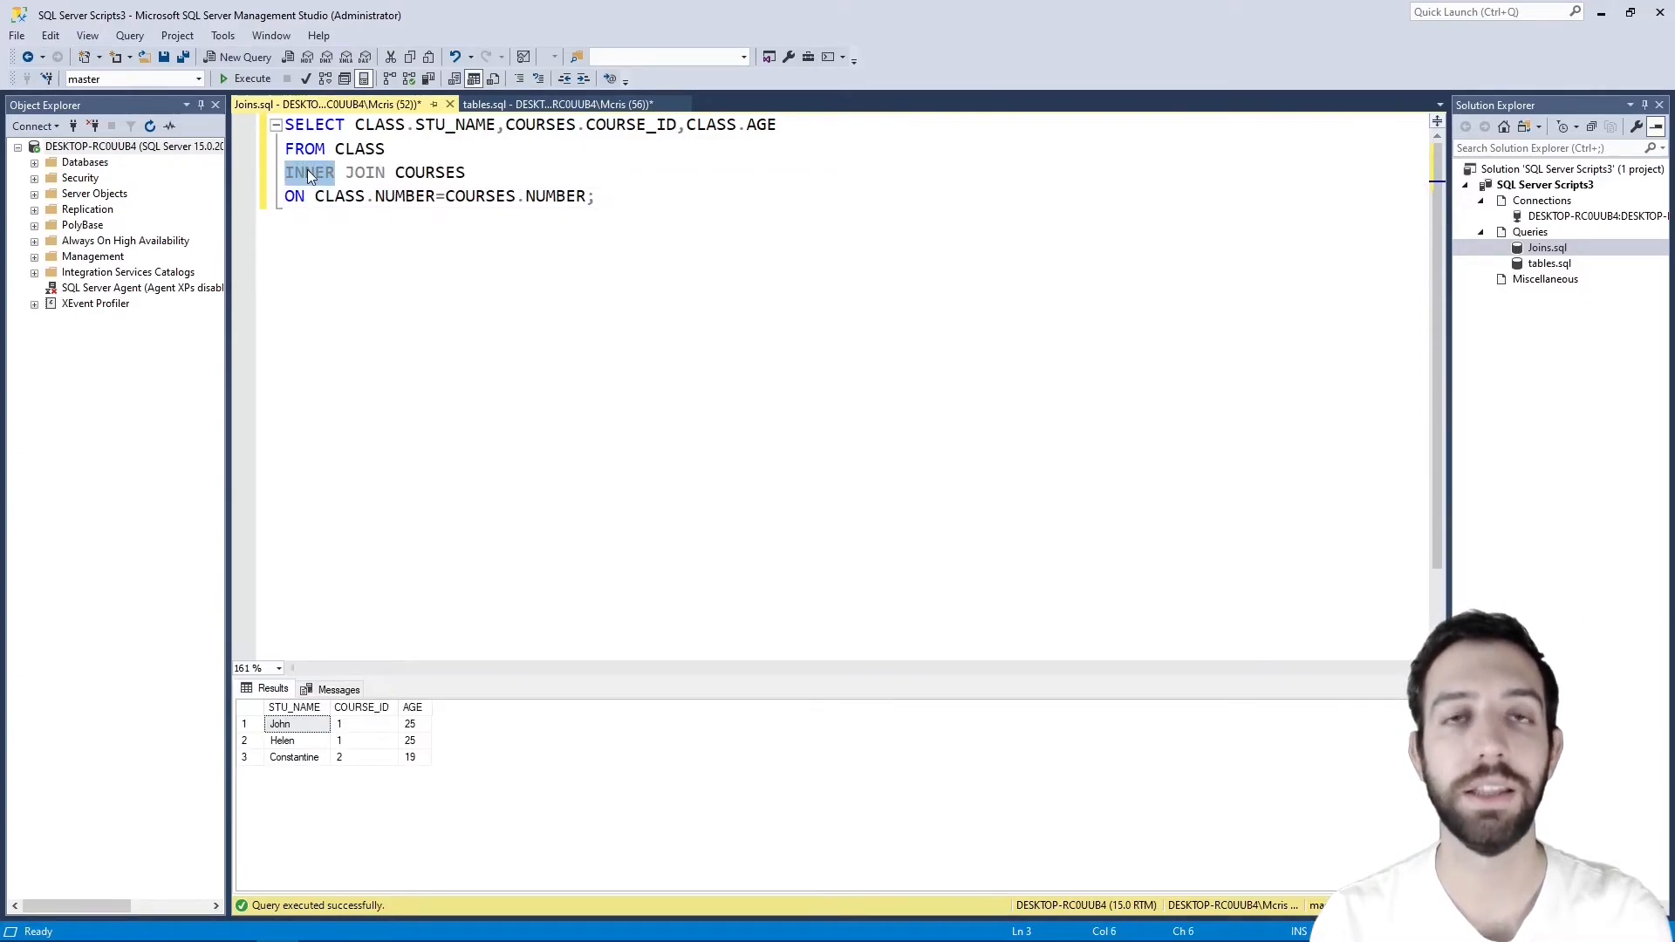
type("LEFT")
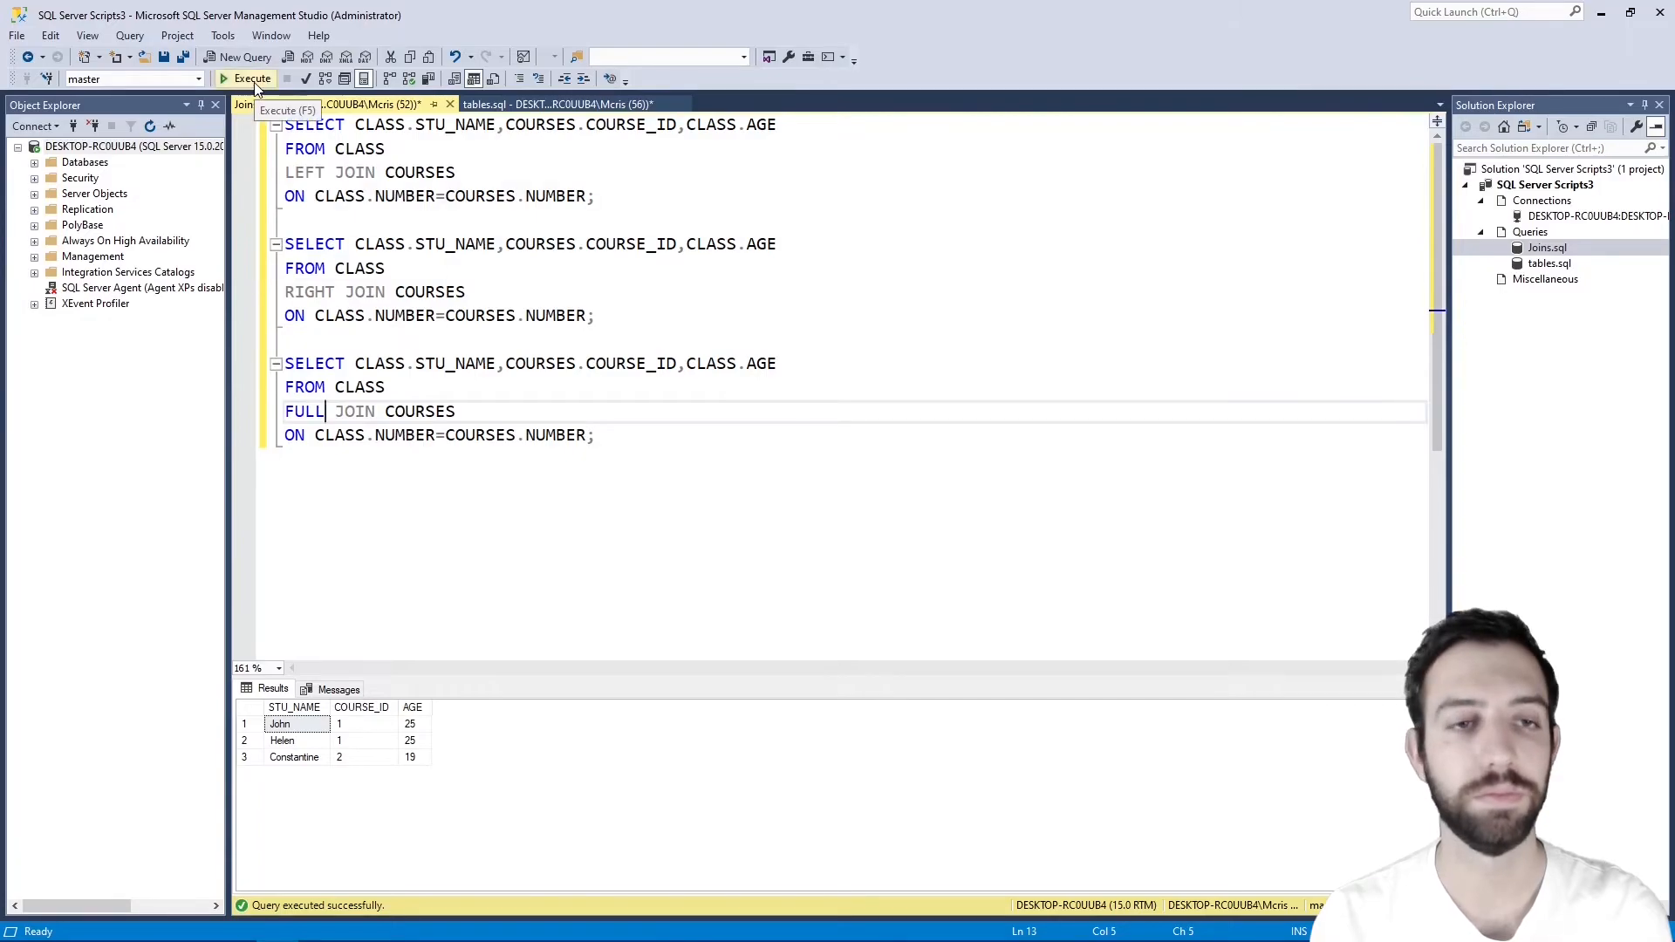
Execute the LEFT, RIGHT and FULL JOIN queries to show their result grids
left_click(252, 78)
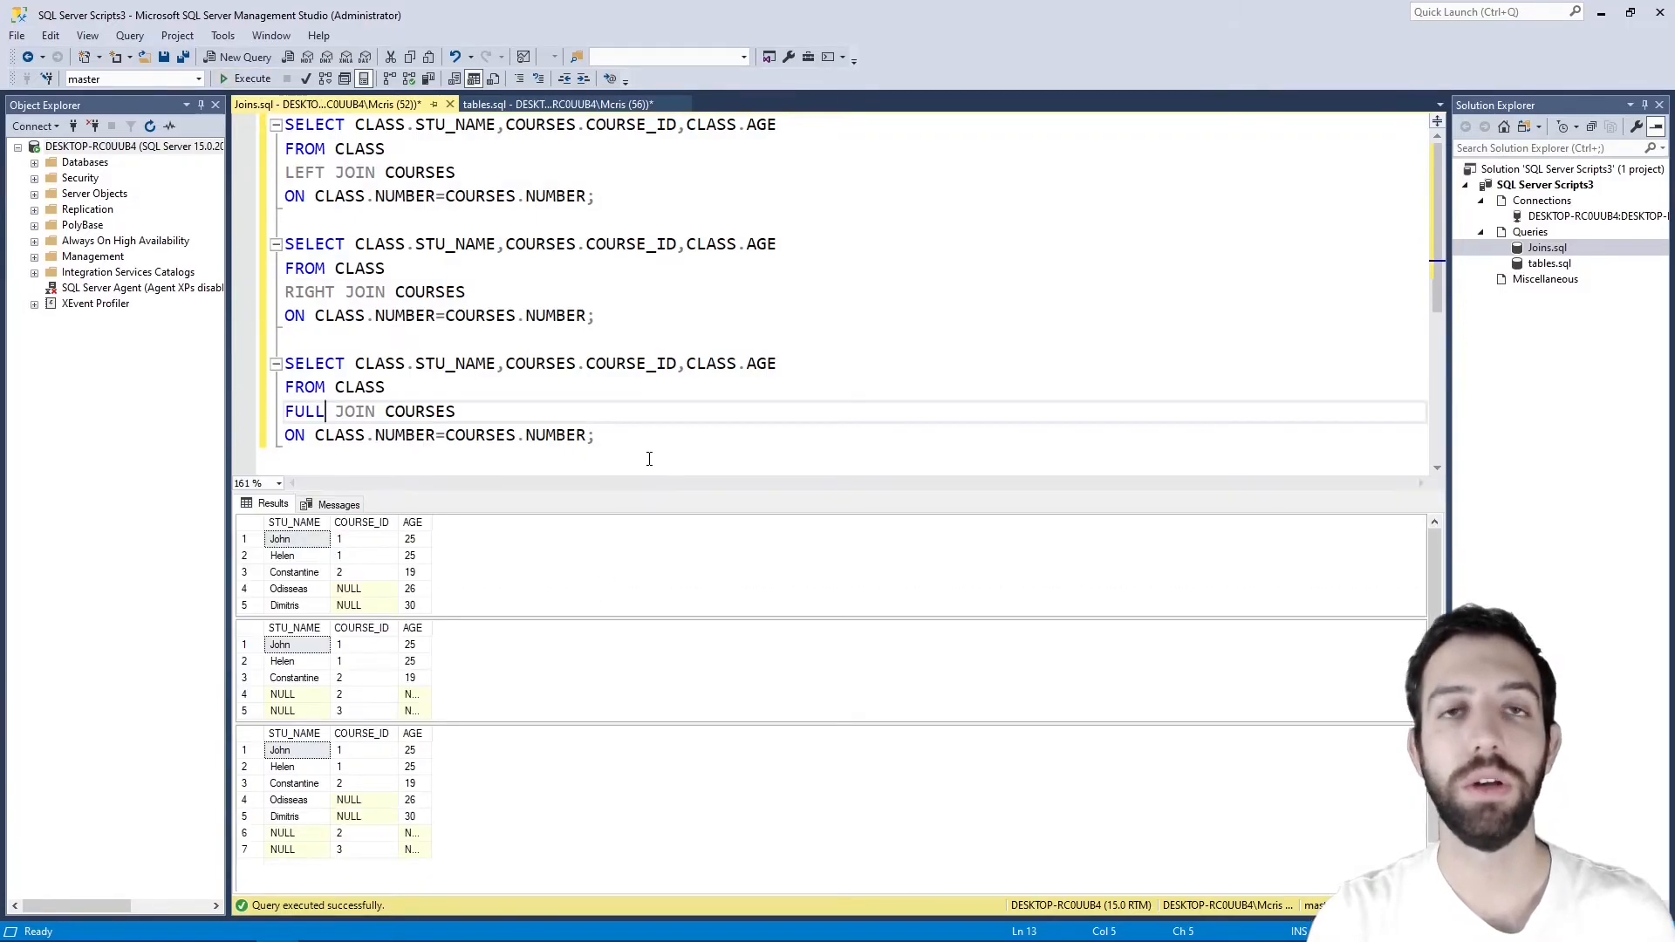
mouse_move(714, 490)
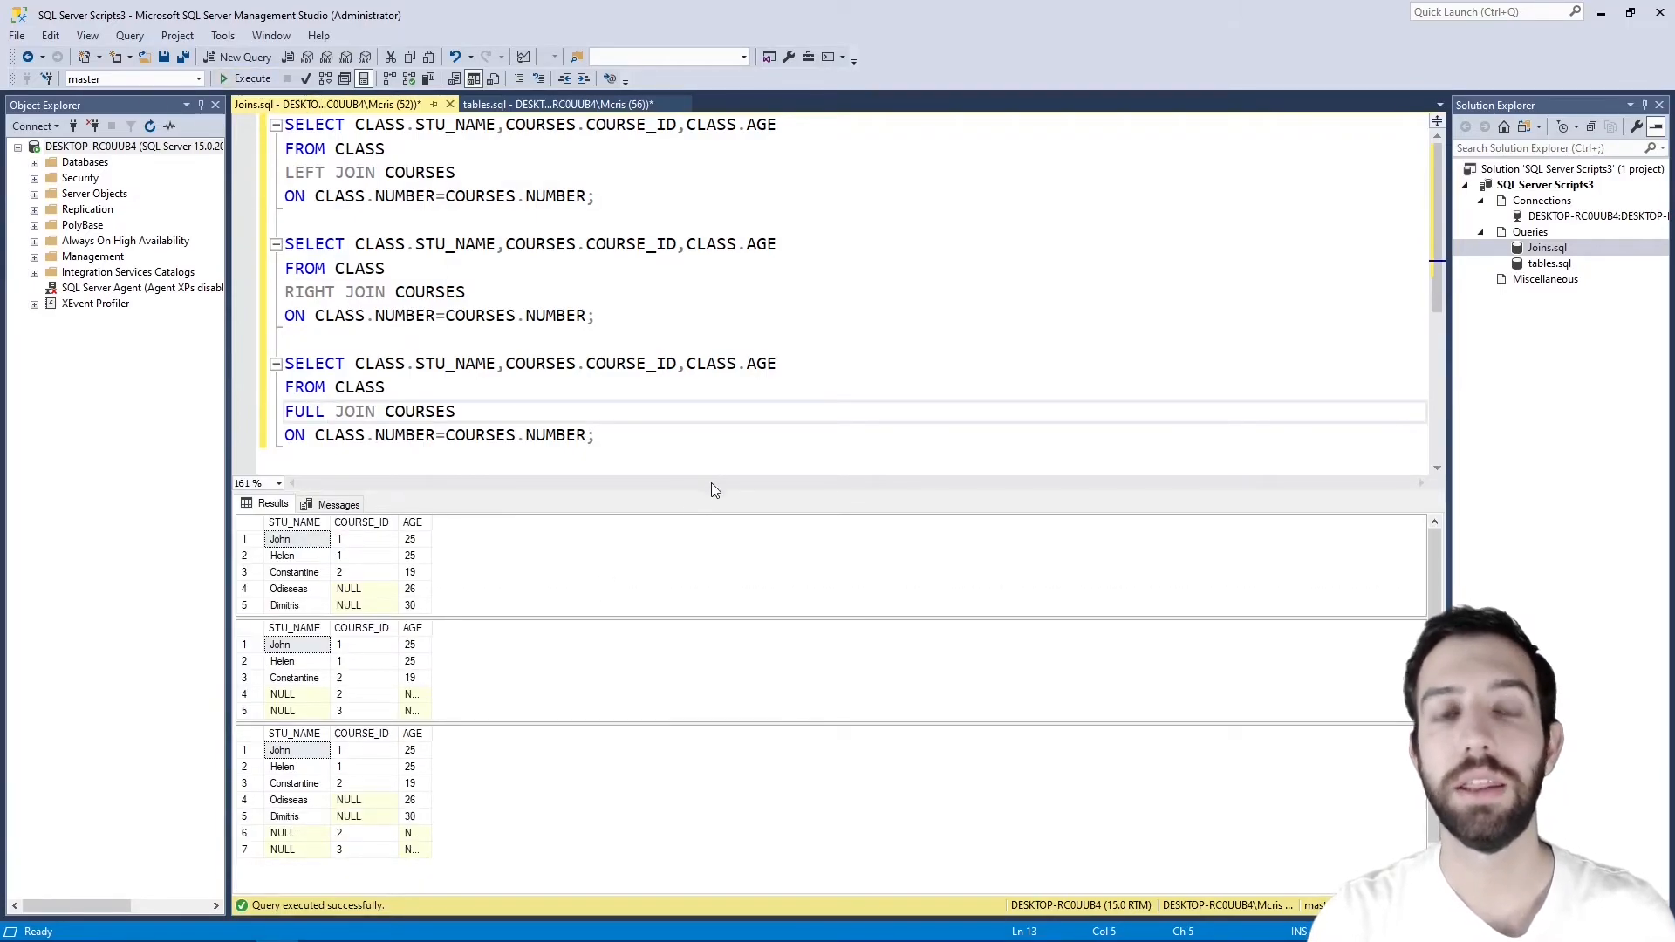
mouse_move(704, 509)
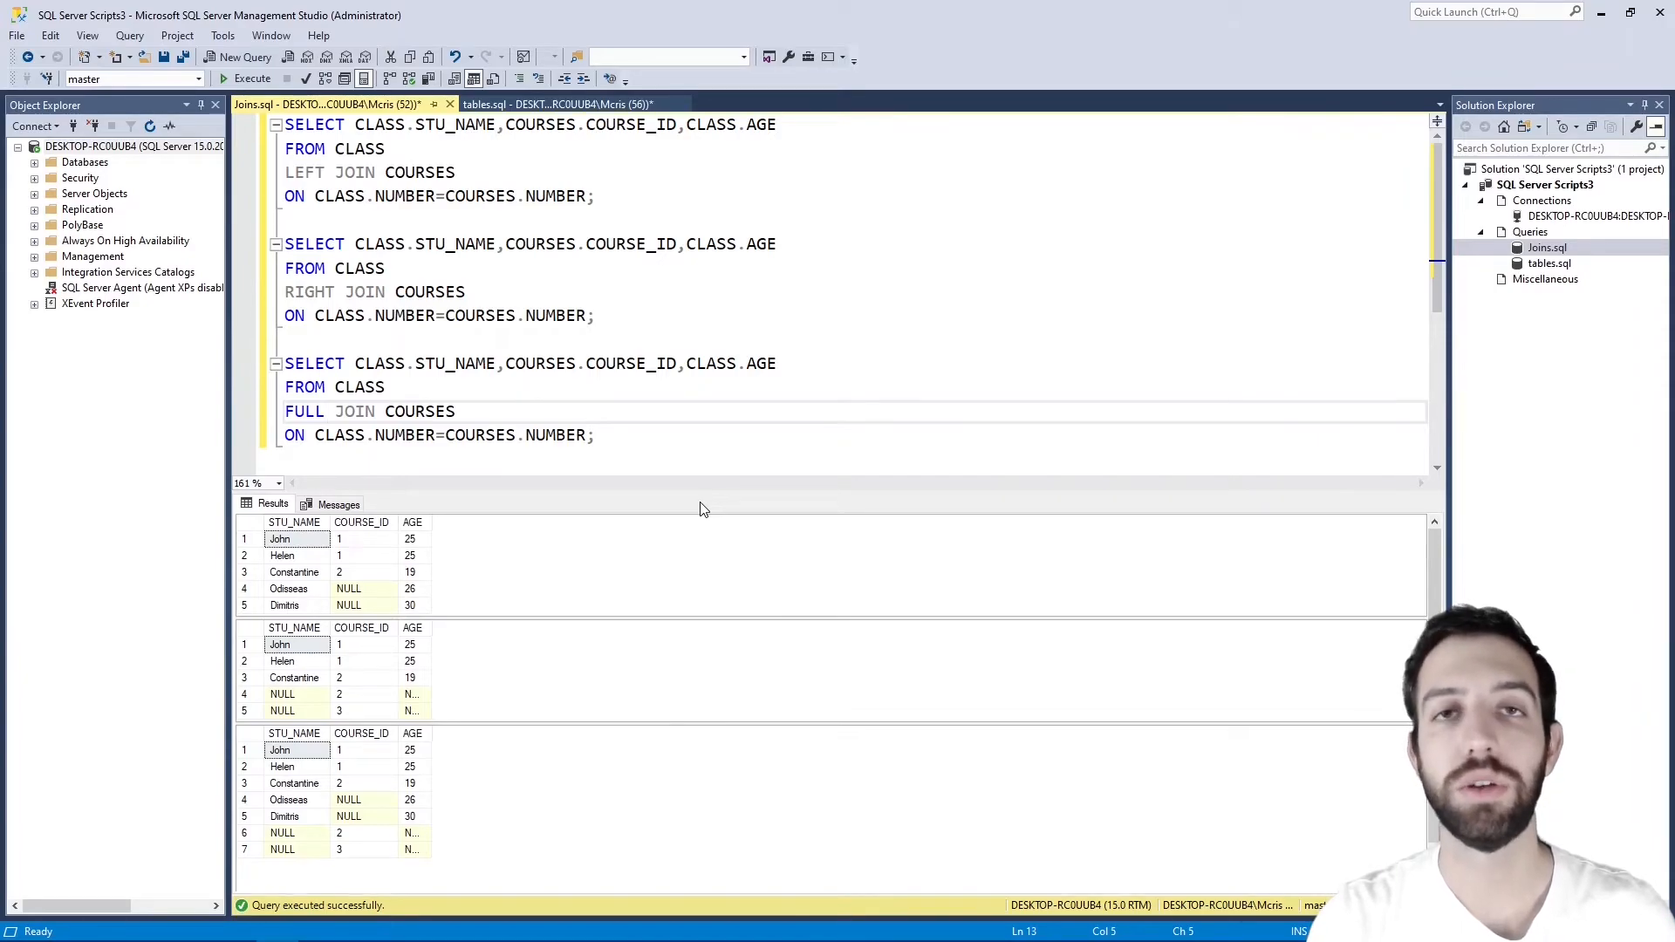